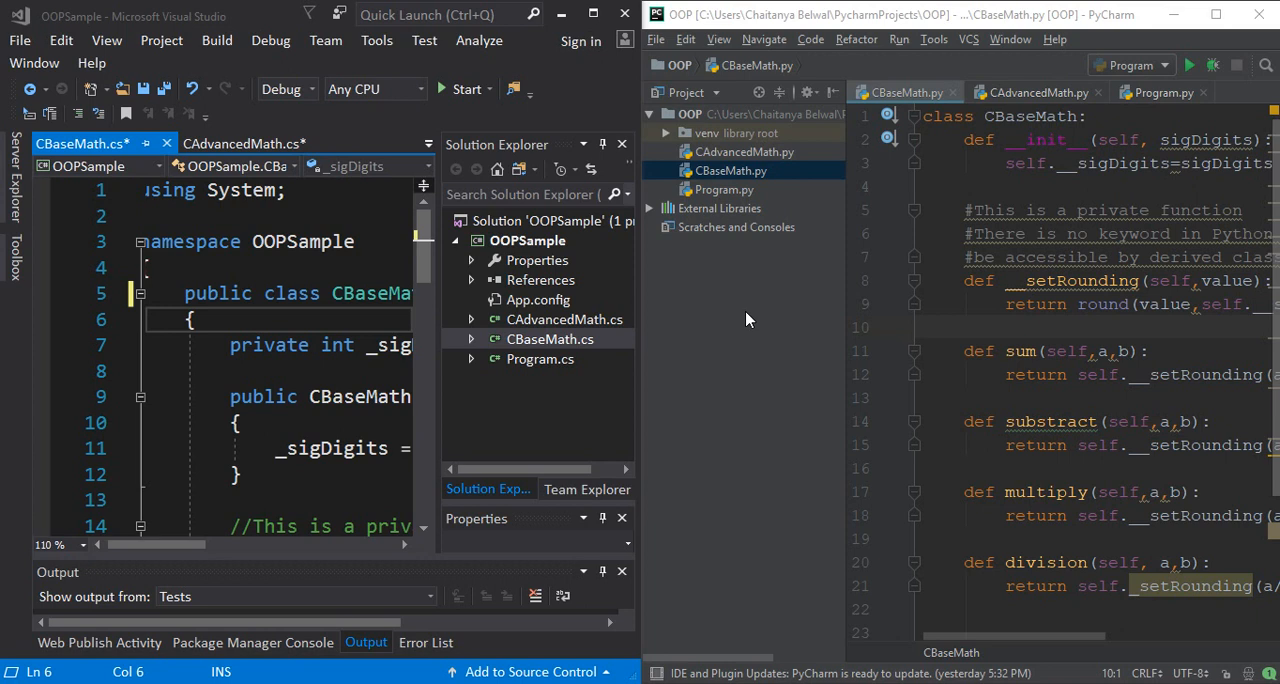
{"action": "mouse_move", "coordinate": [482, 300]}
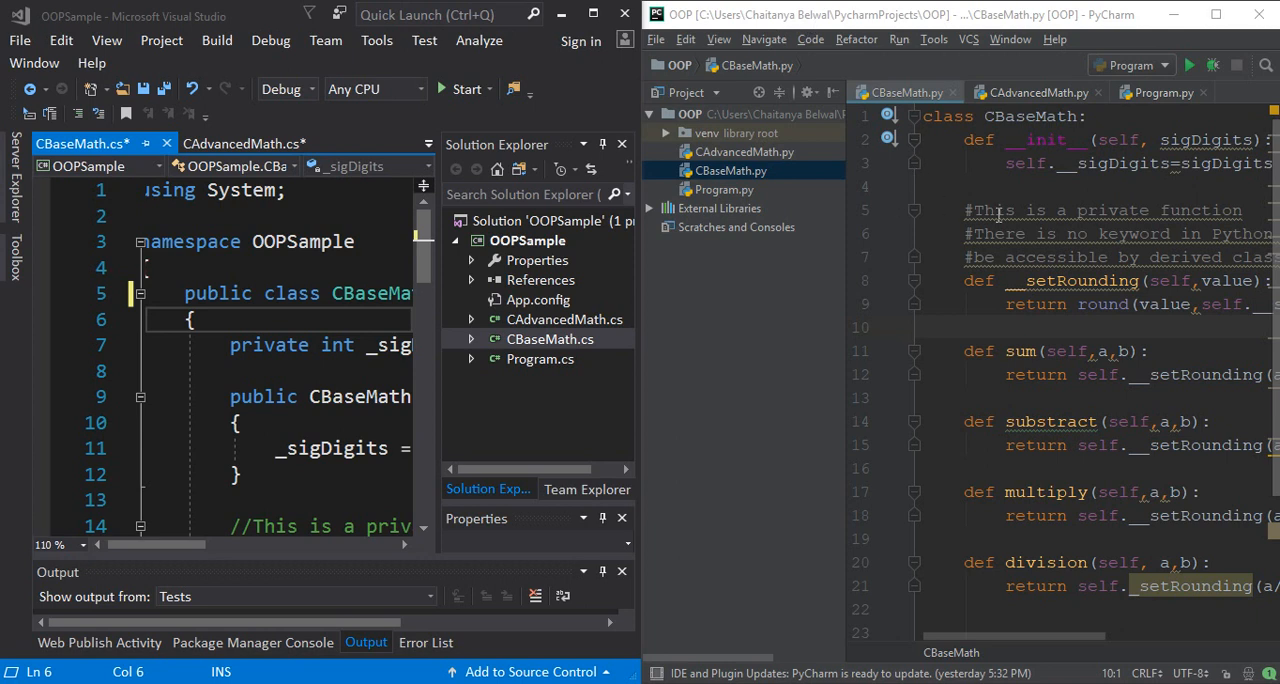
{"action": "mouse_move", "coordinate": [436, 337]}
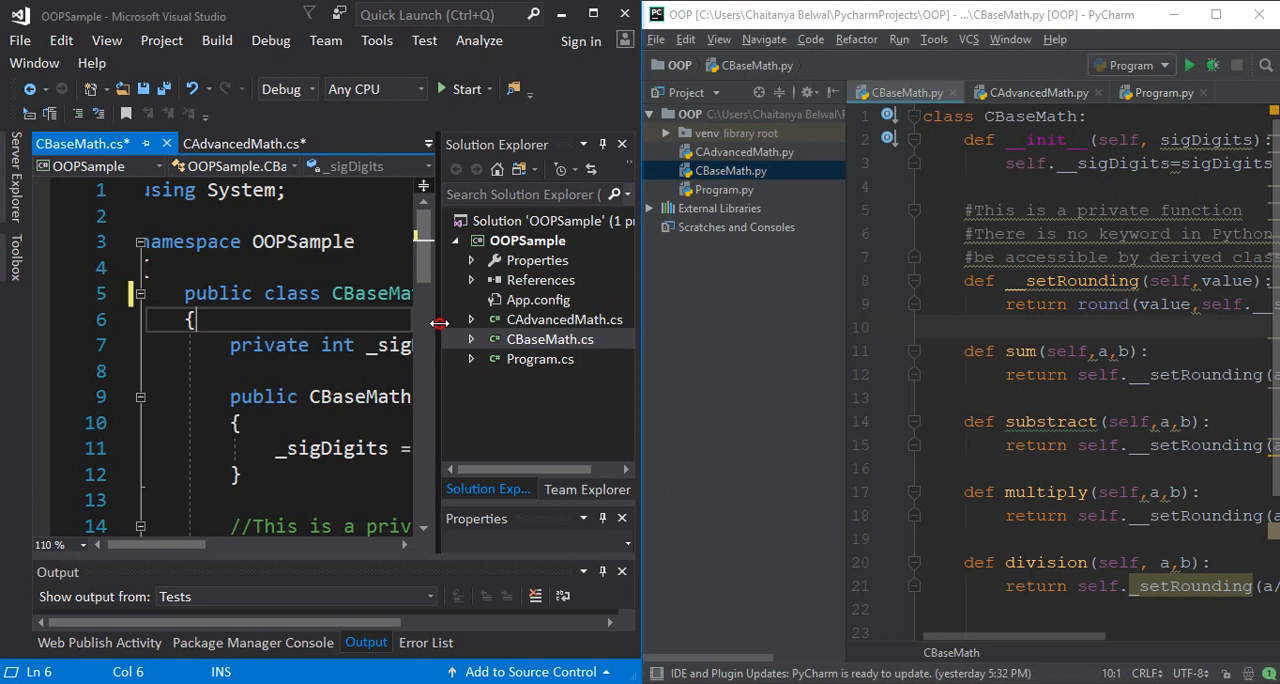
Step: Widen the Solution Explorer and open Program.cs in the Visual Studio editor
{"action": "left_click_drag", "start_coordinate": [439, 323], "coordinate": [313, 323]}
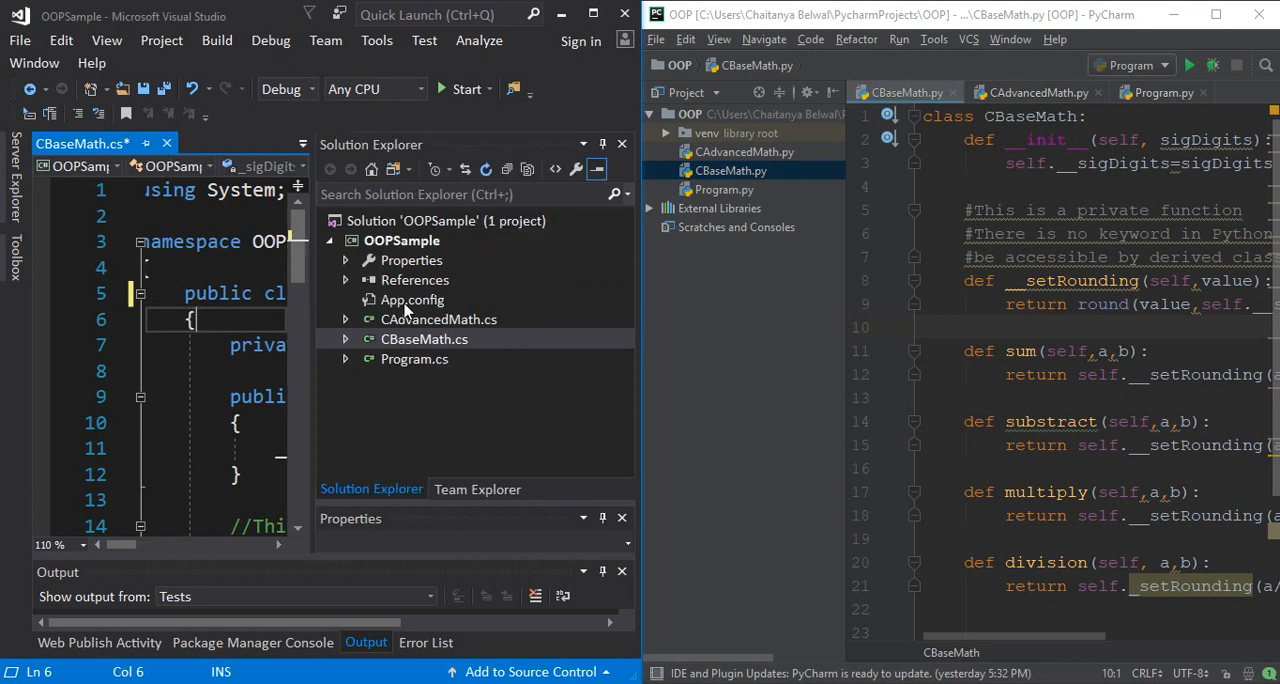
{"action": "mouse_move", "coordinate": [411, 344]}
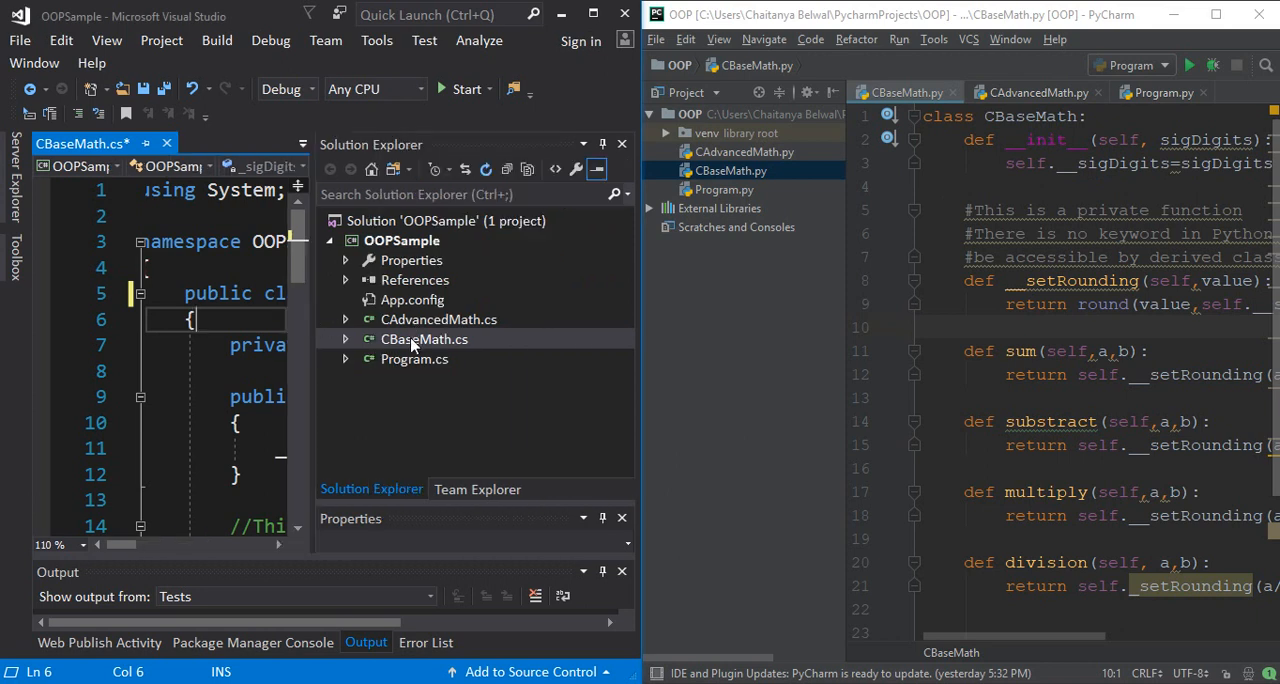
{"action": "left_click", "coordinate": [423, 339]}
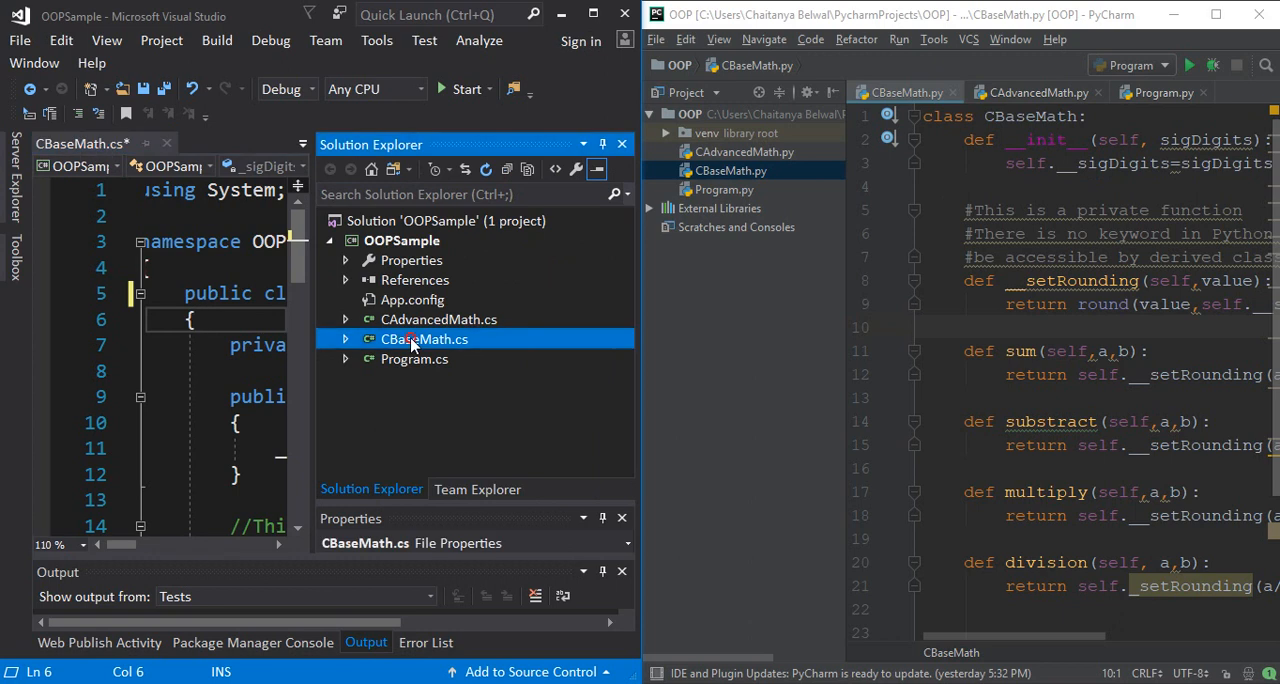
{"action": "mouse_move", "coordinate": [413, 324]}
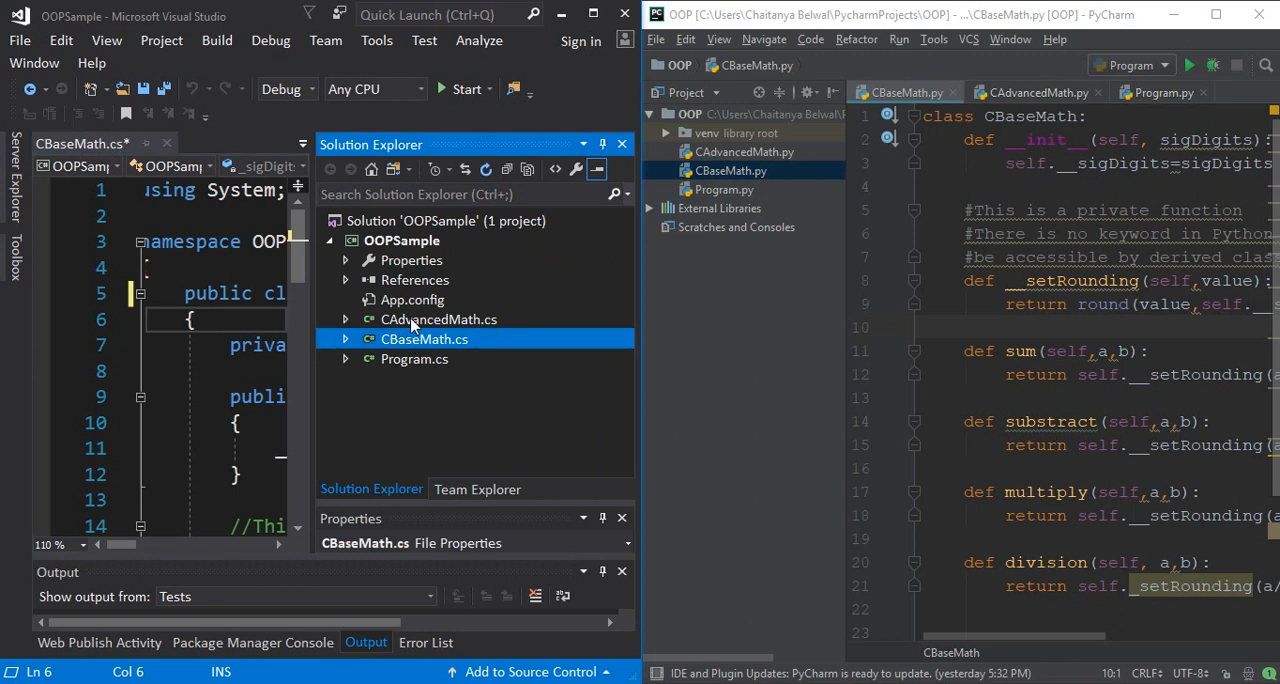
{"action": "double_click", "coordinate": [414, 359]}
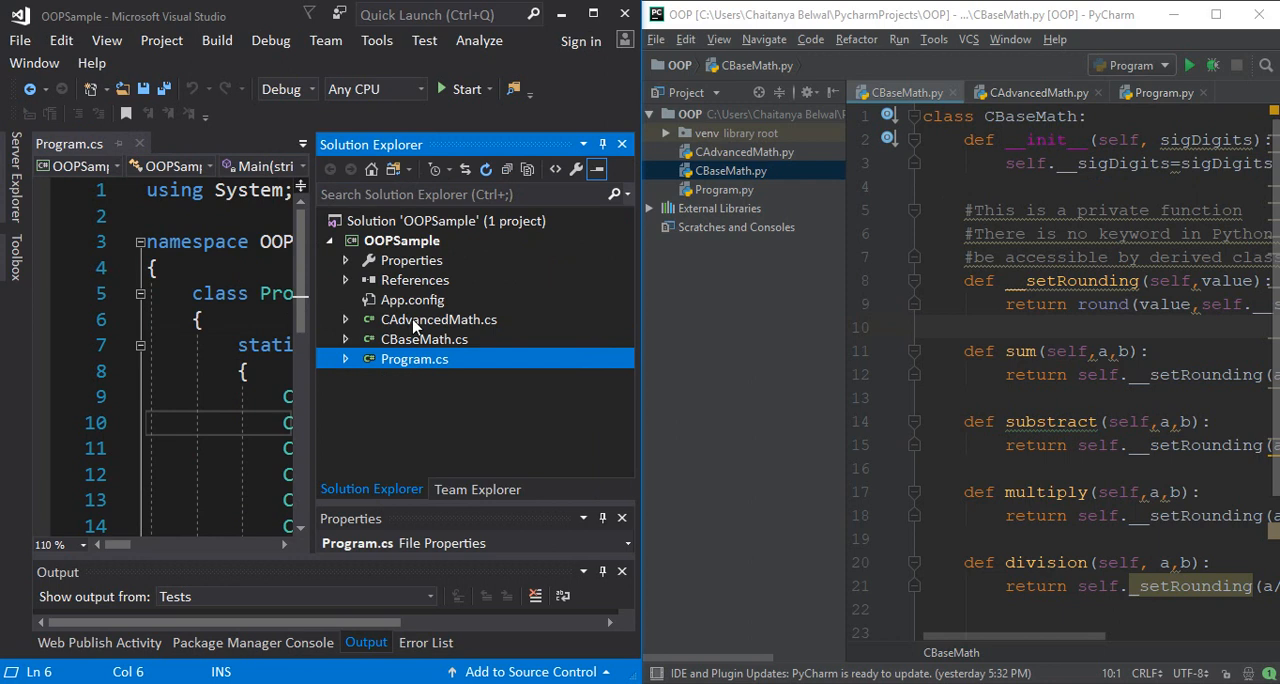
{"action": "mouse_move", "coordinate": [737, 178]}
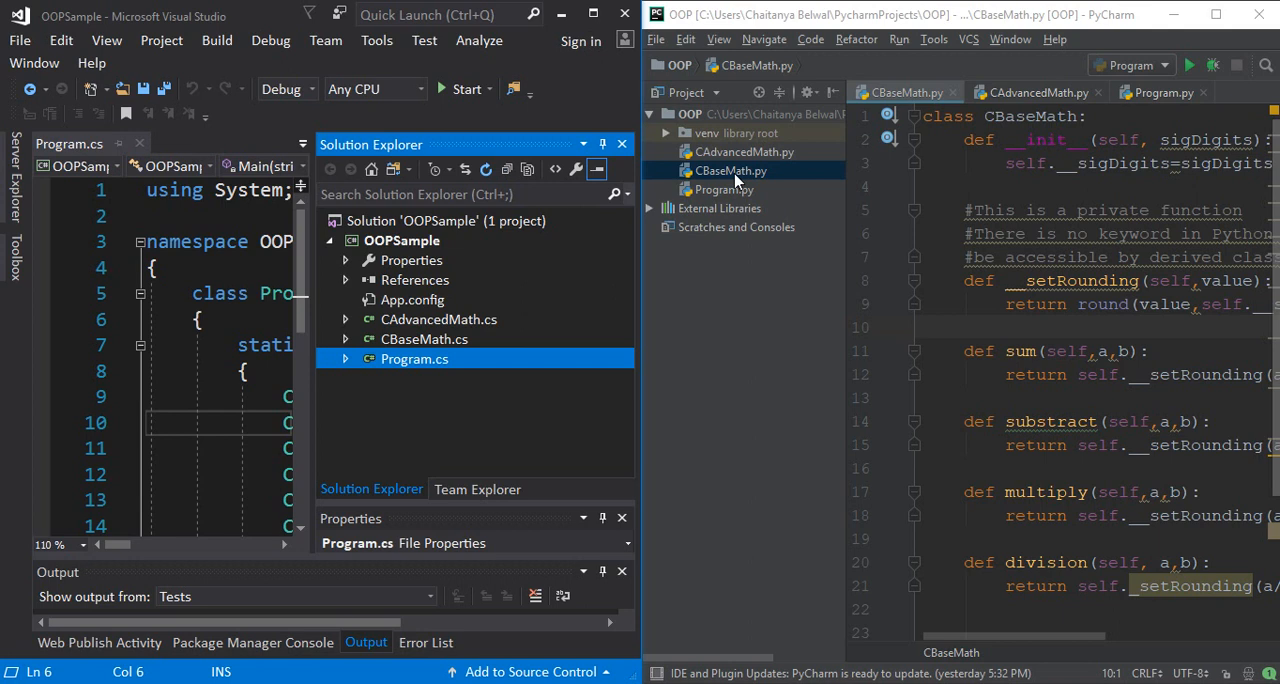
{"action": "mouse_move", "coordinate": [763, 170]}
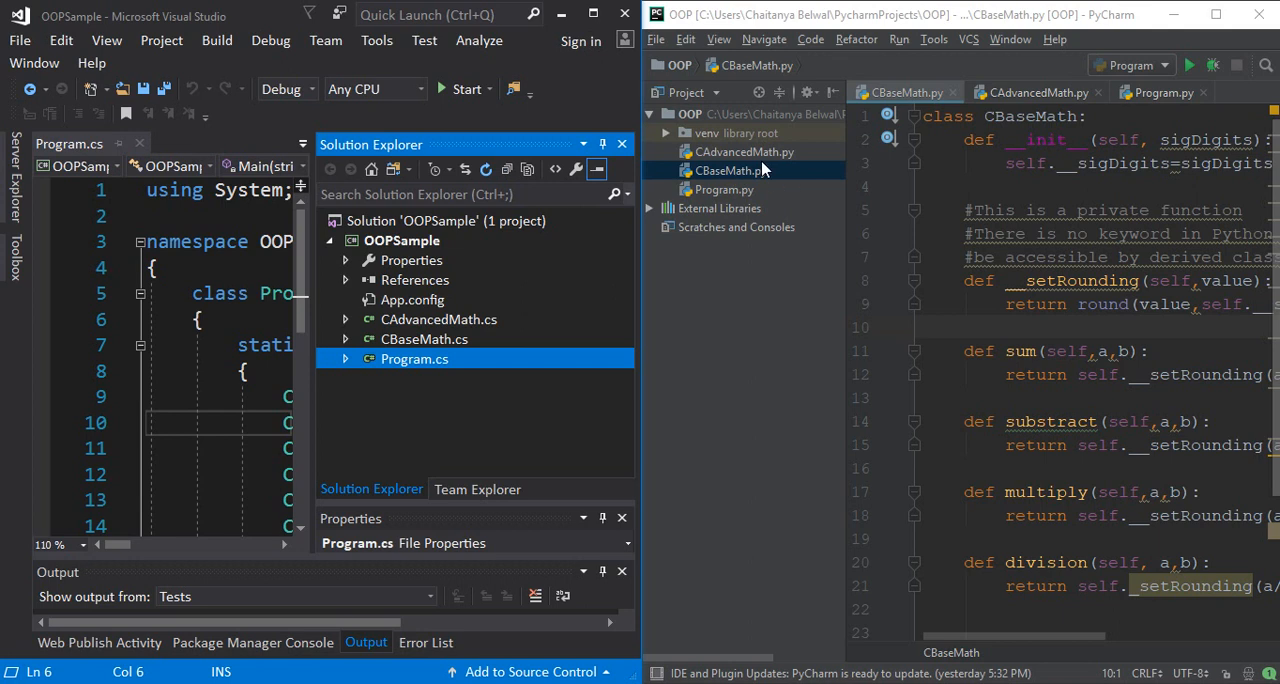
{"action": "mouse_move", "coordinate": [402, 230]}
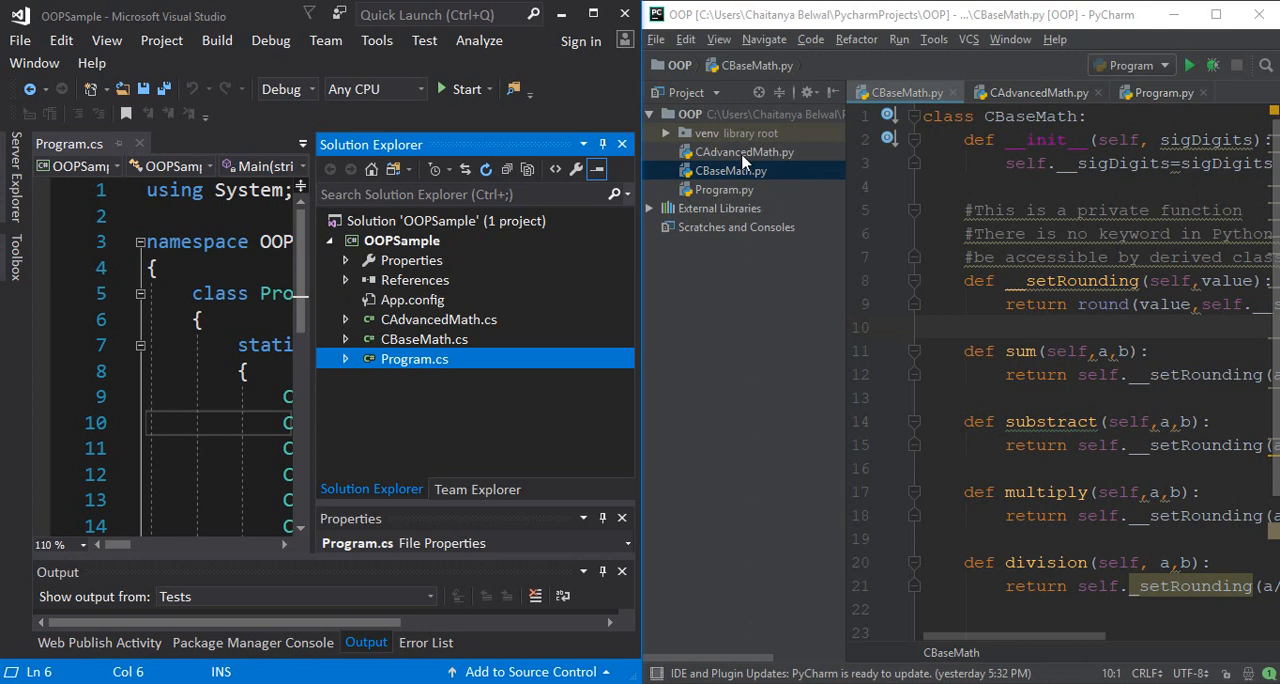
{"action": "mouse_move", "coordinate": [743, 183]}
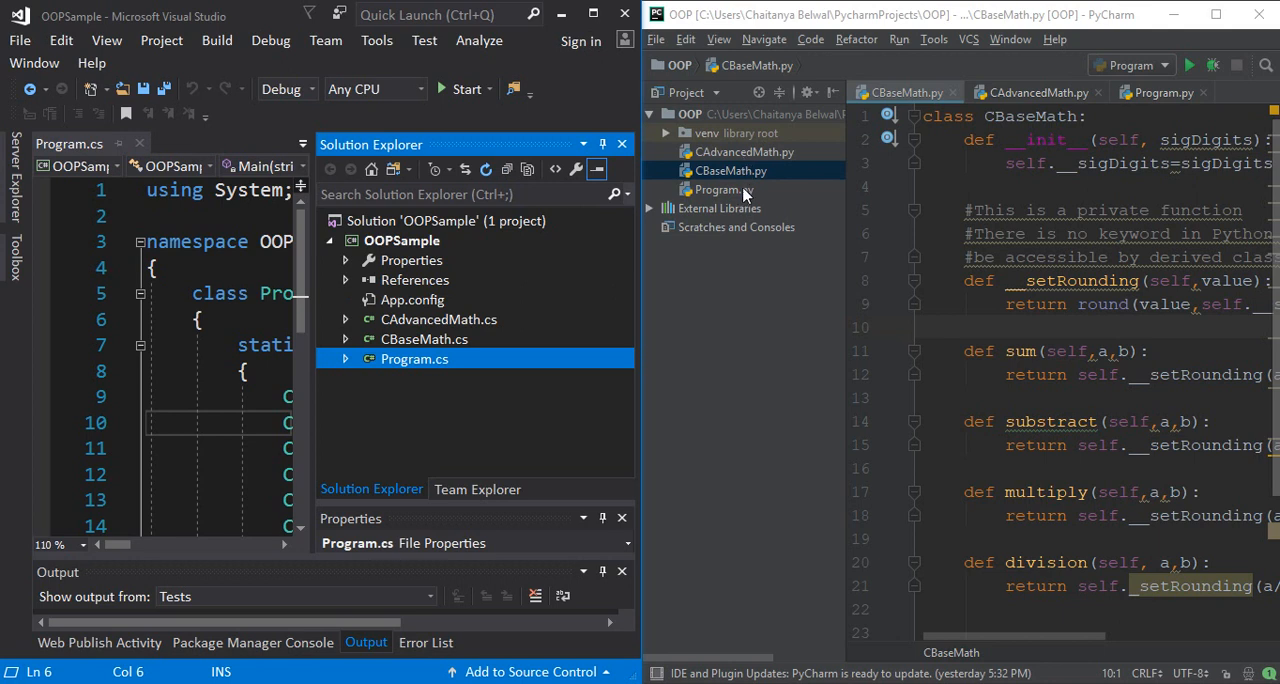
{"action": "mouse_move", "coordinate": [706, 189]}
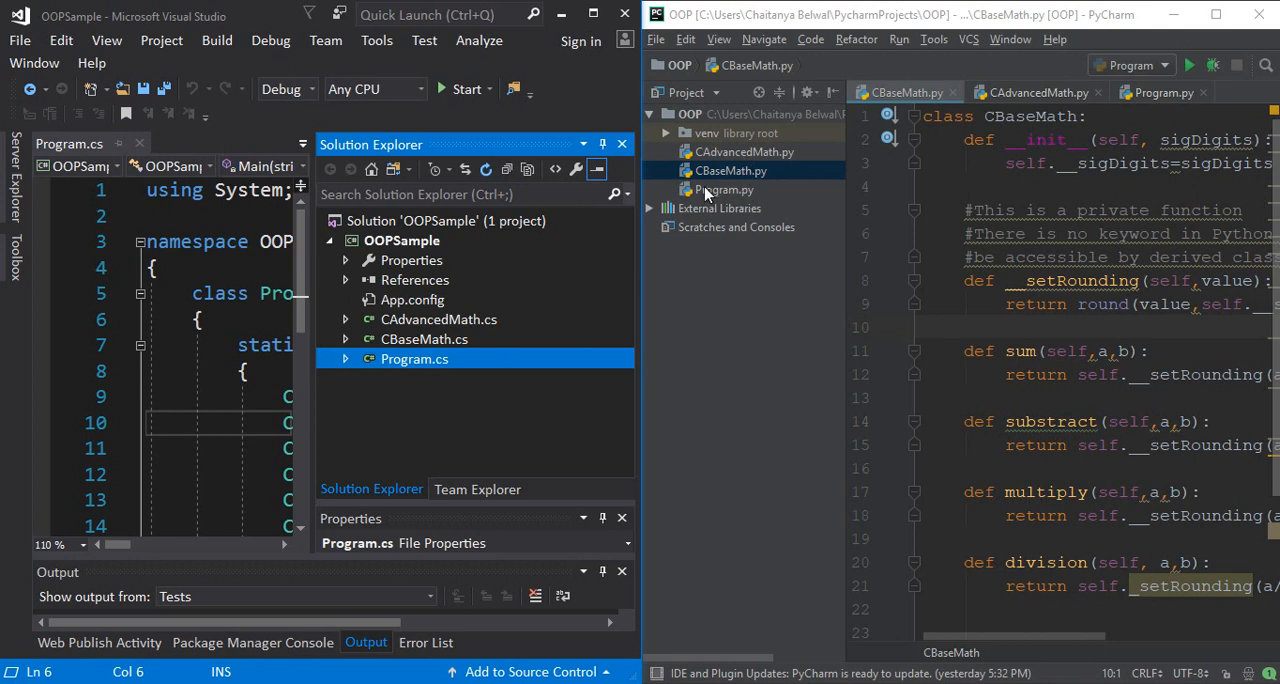
{"action": "mouse_move", "coordinate": [720, 175]}
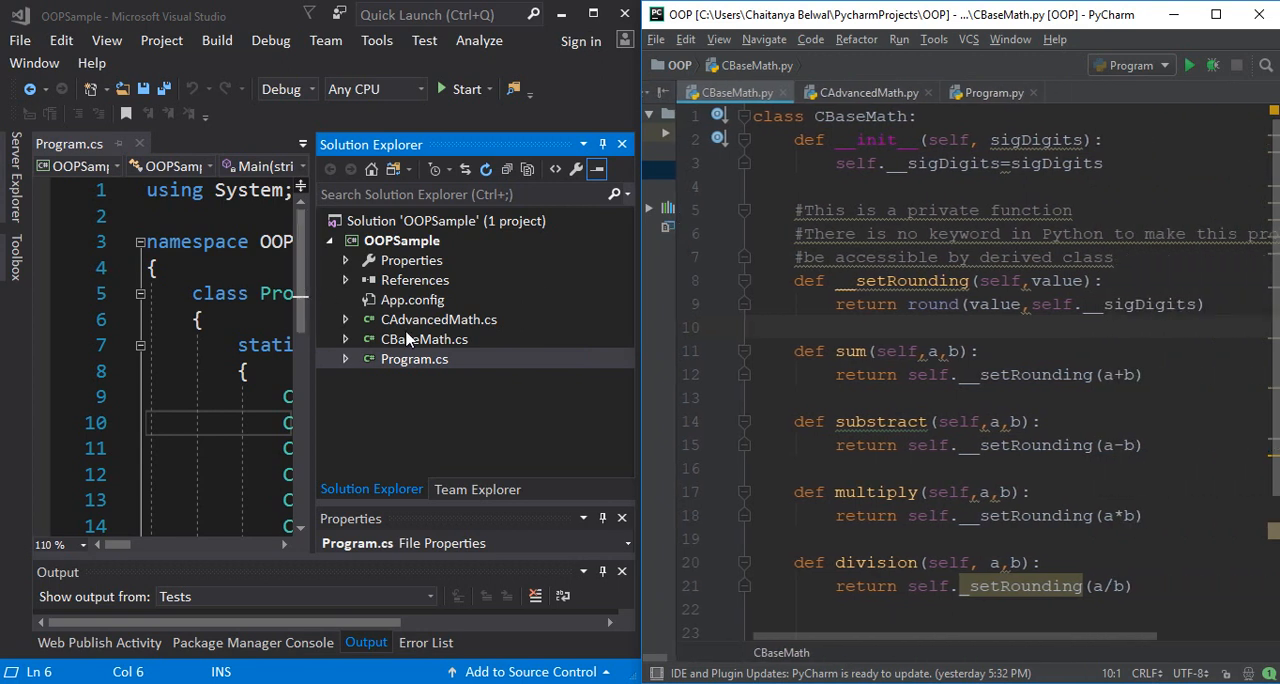
Step: Reopen CBaseMath.cs in Visual Studio and select the Python __init__ constructor name
{"action": "double_click", "coordinate": [425, 338]}
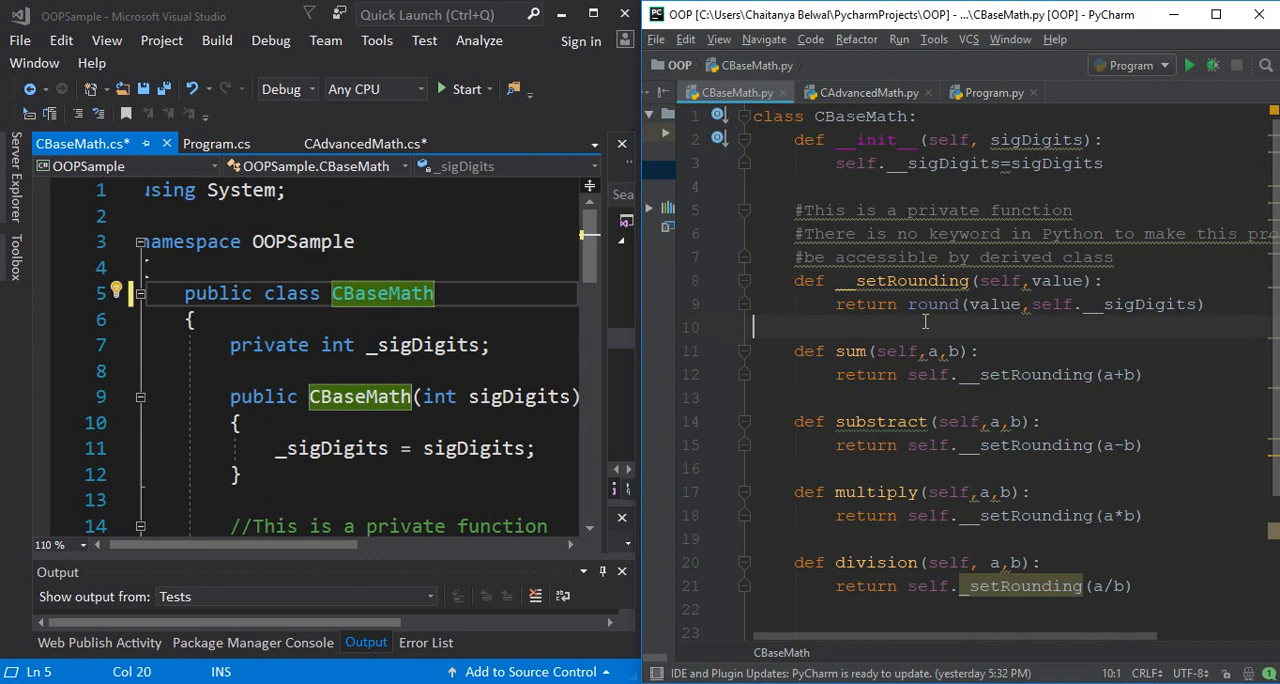
{"action": "mouse_move", "coordinate": [929, 318]}
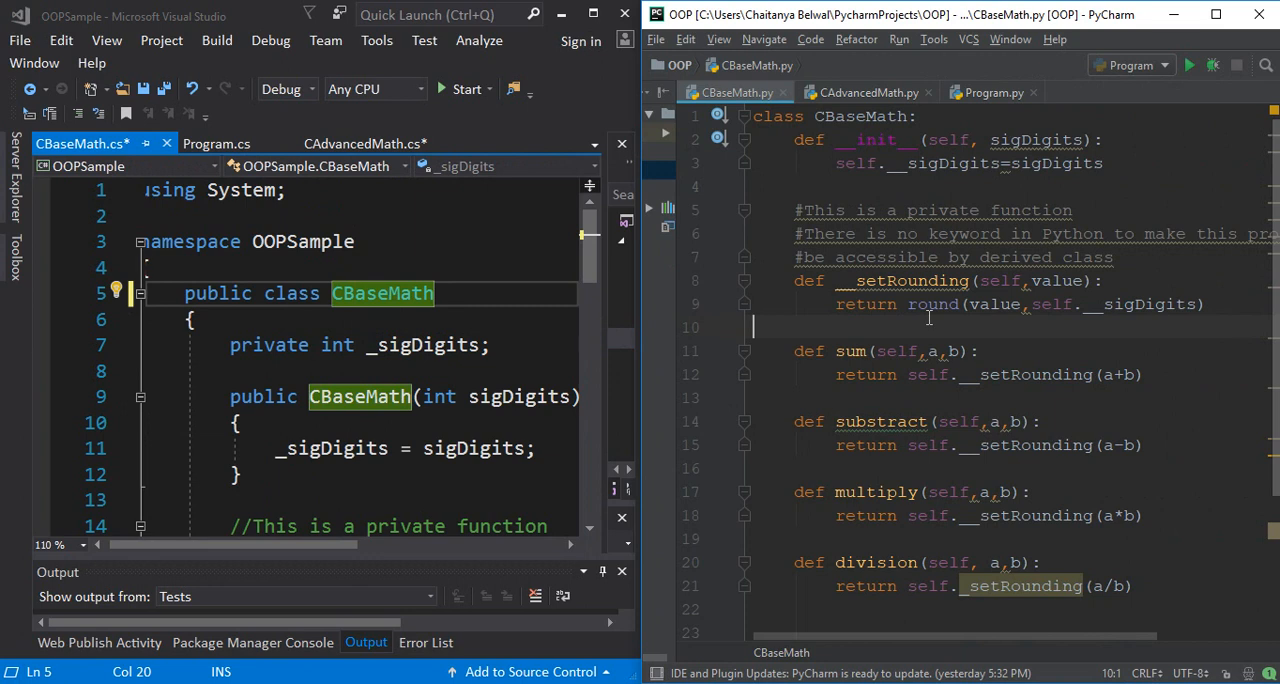
{"action": "mouse_move", "coordinate": [410, 344]}
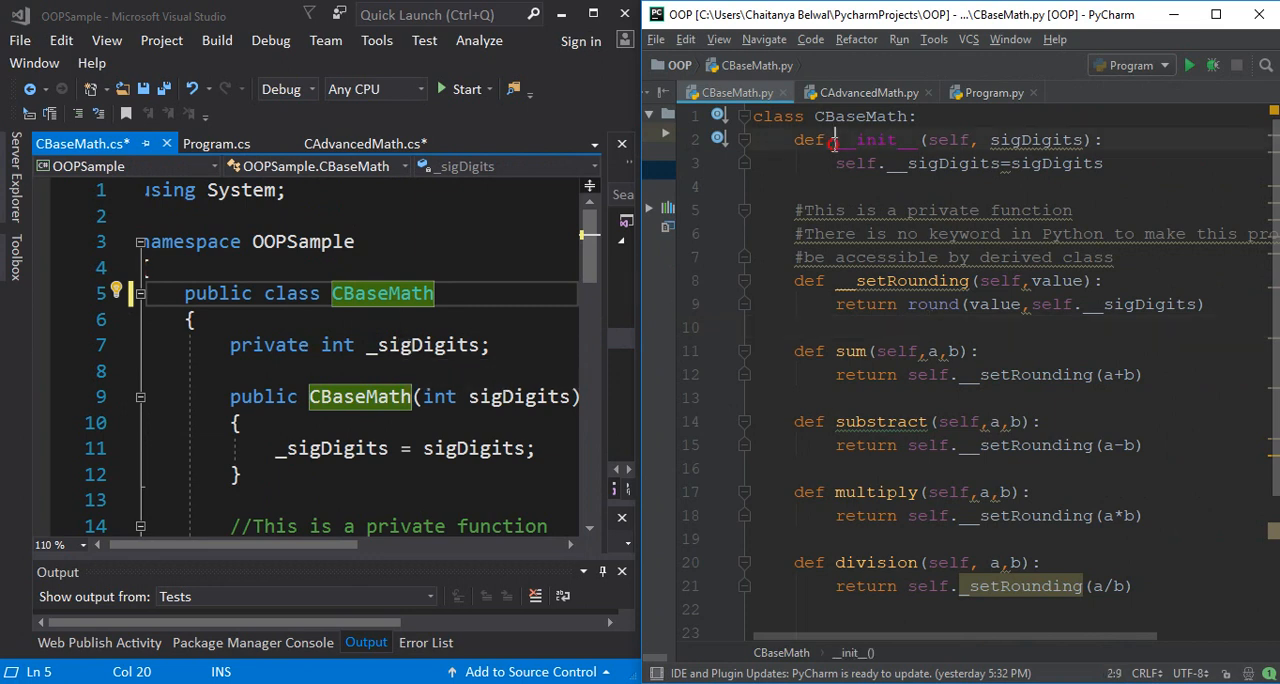
{"action": "double_click", "coordinate": [872, 139]}
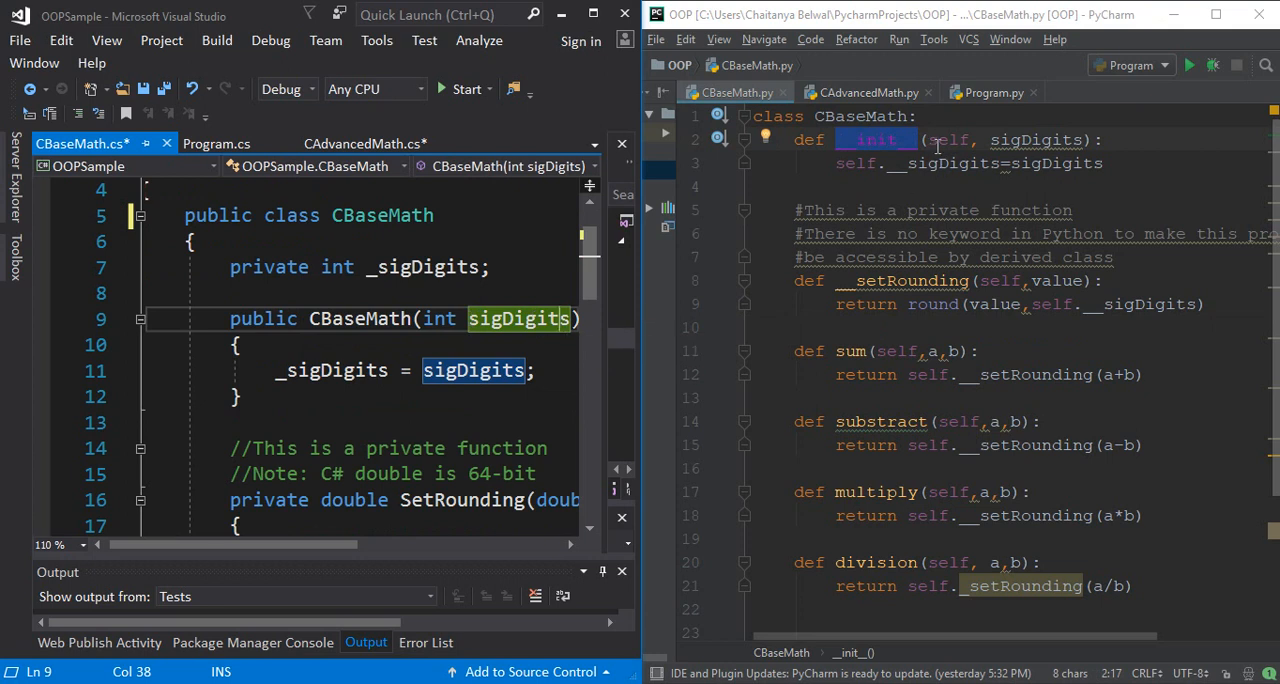
{"action": "mouse_move", "coordinate": [987, 171]}
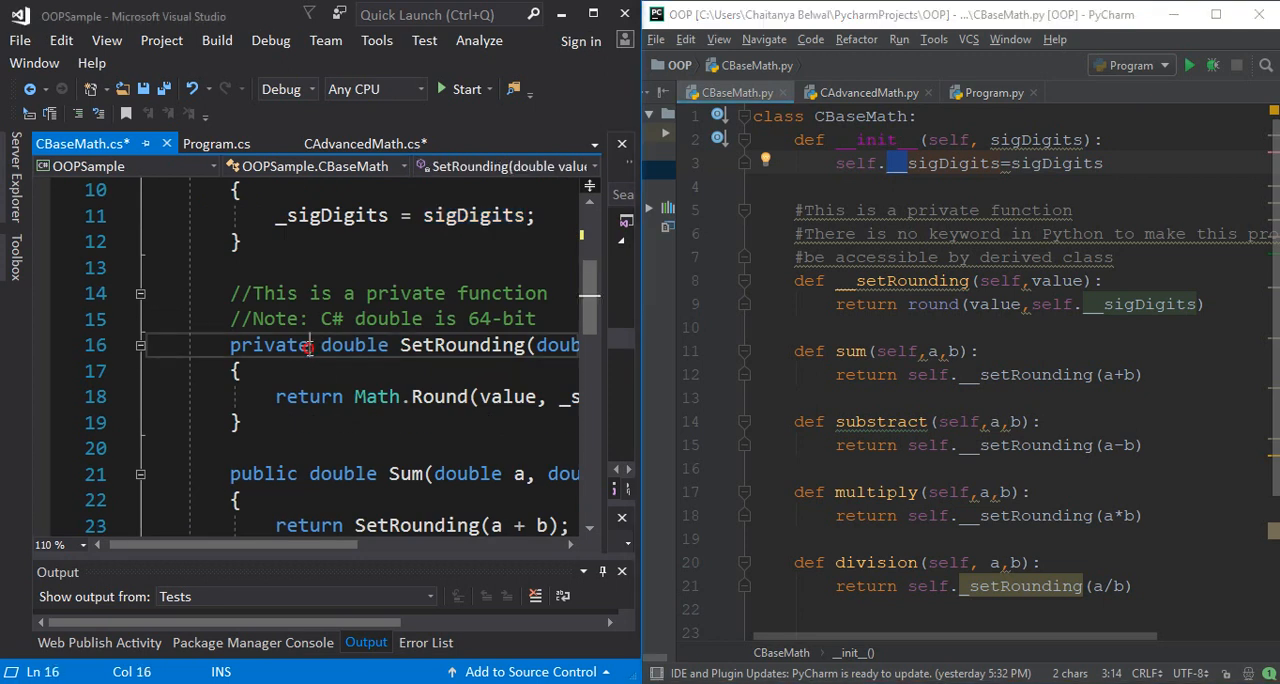
{"action": "double_click", "coordinate": [269, 345]}
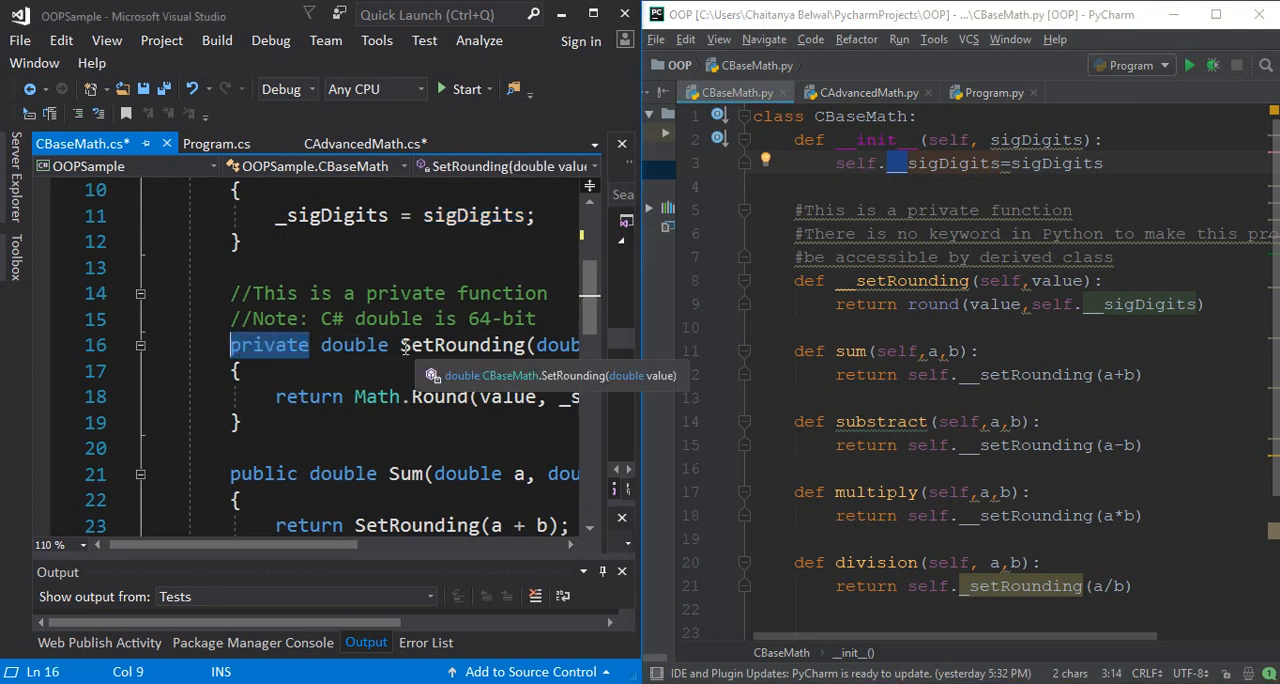
{"action": "double_click", "coordinate": [460, 345]}
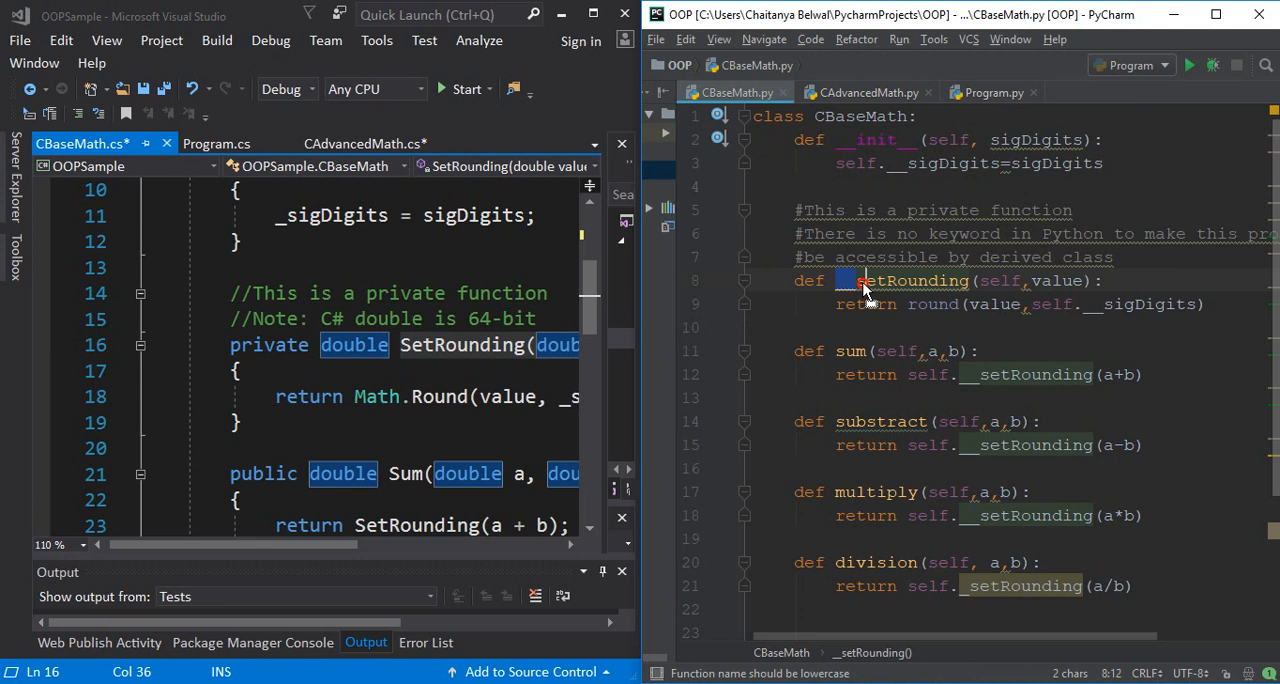
{"action": "mouse_move", "coordinate": [870, 291]}
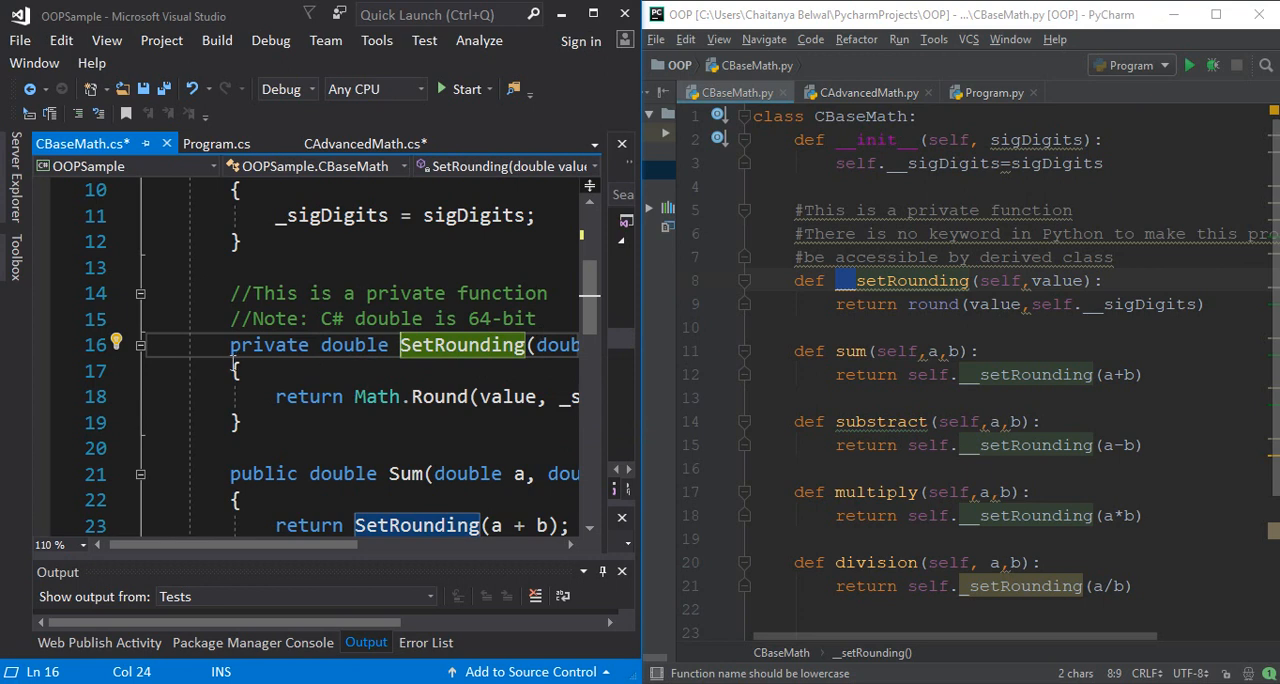
{"action": "mouse_move", "coordinate": [615, 442]}
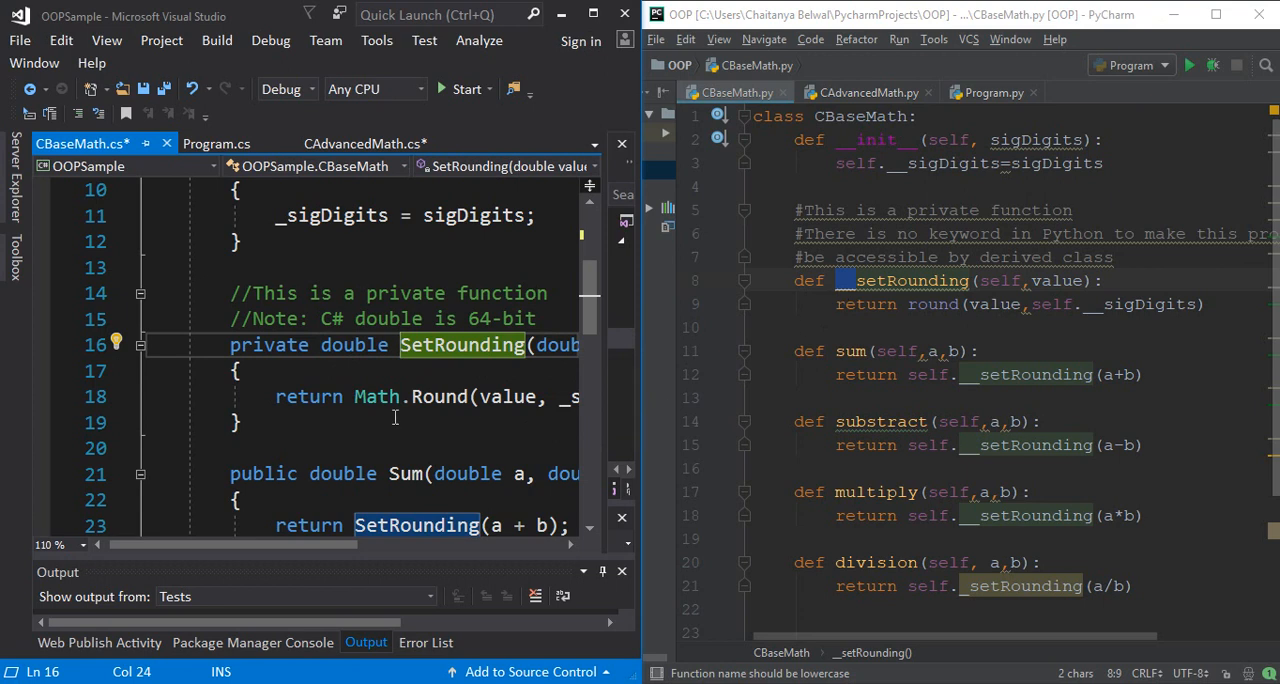
{"action": "scroll", "scroll_direction": "down", "scroll_amount": 3}
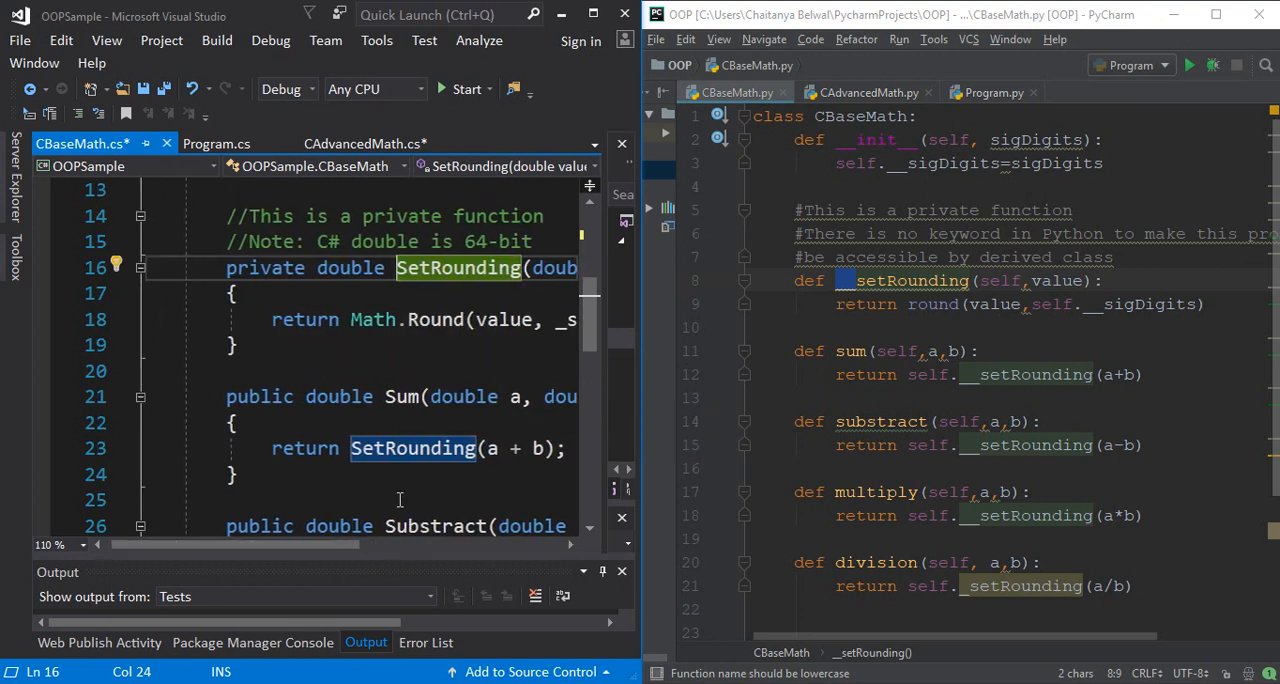
{"action": "scroll", "scroll_direction": "down", "scroll_amount": 3}
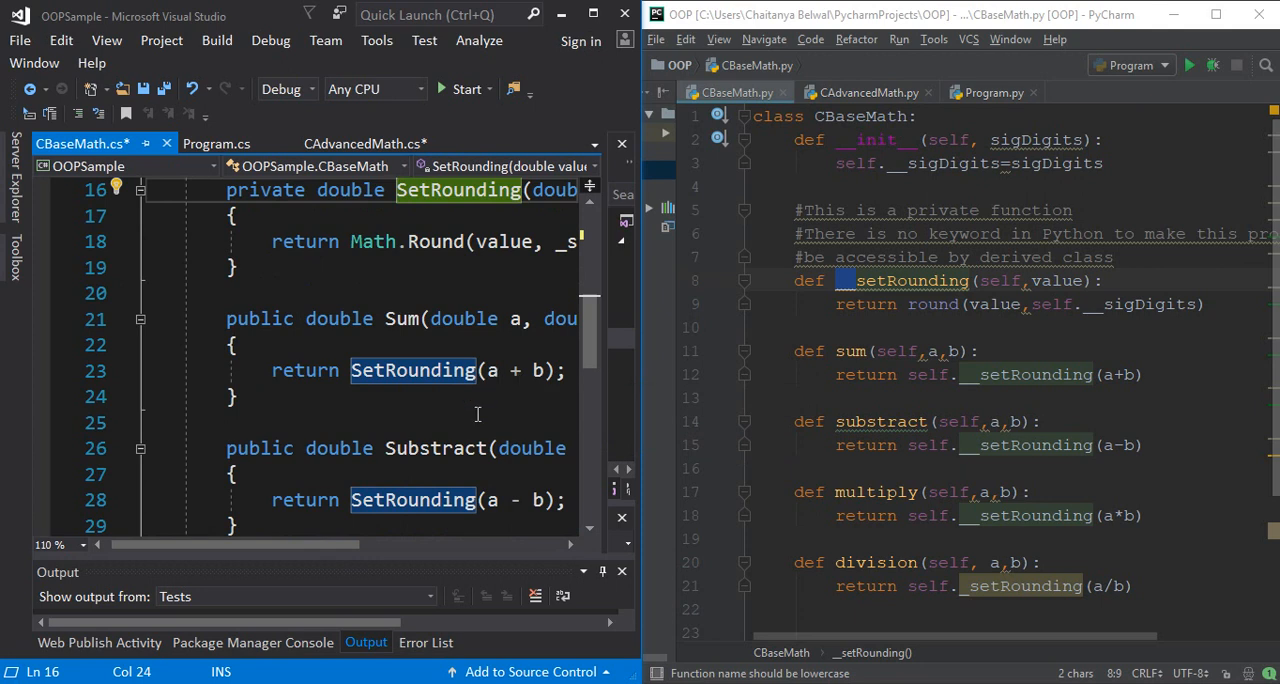
{"action": "scroll", "scroll_direction": "down", "scroll_amount": 3}
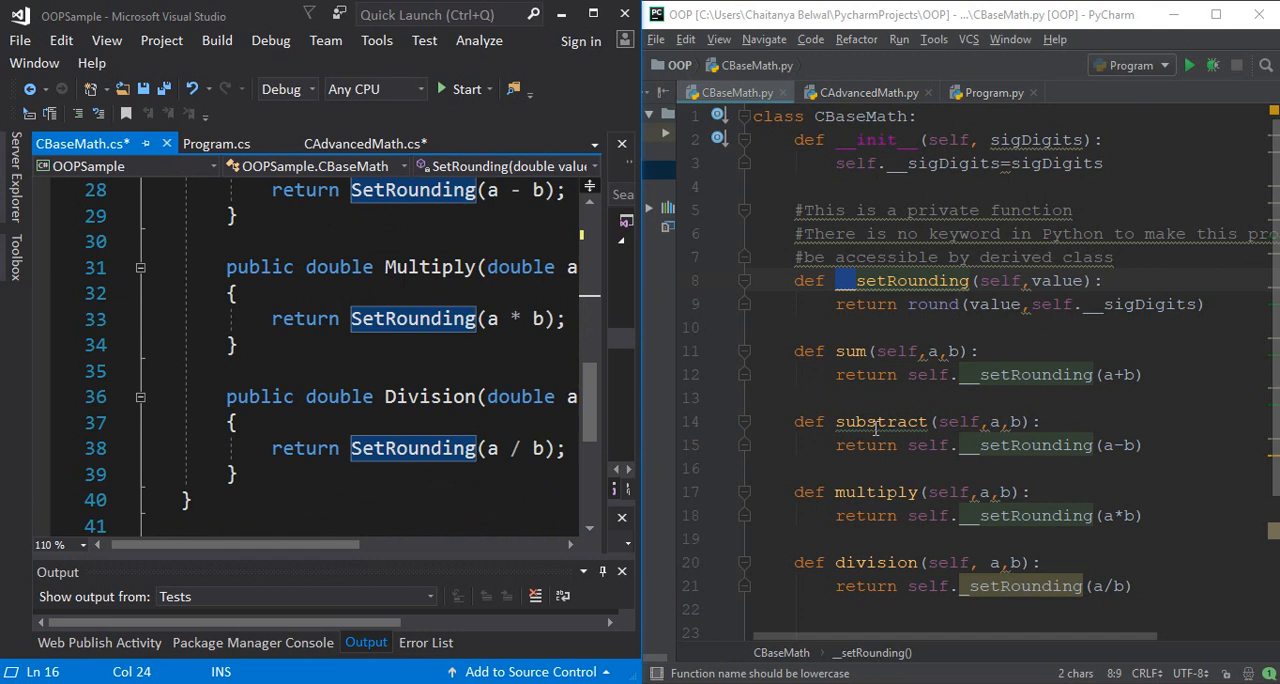
{"action": "scroll", "scroll_direction": "down", "scroll_amount": 3}
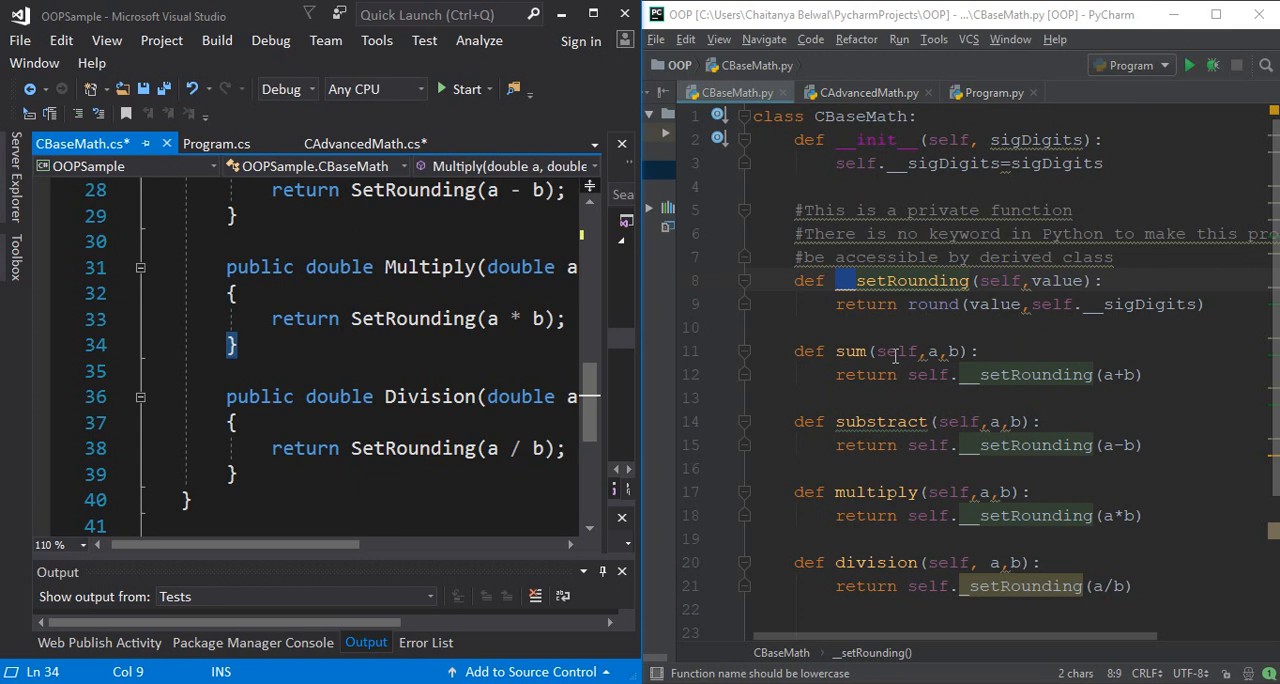
{"action": "mouse_move", "coordinate": [919, 371]}
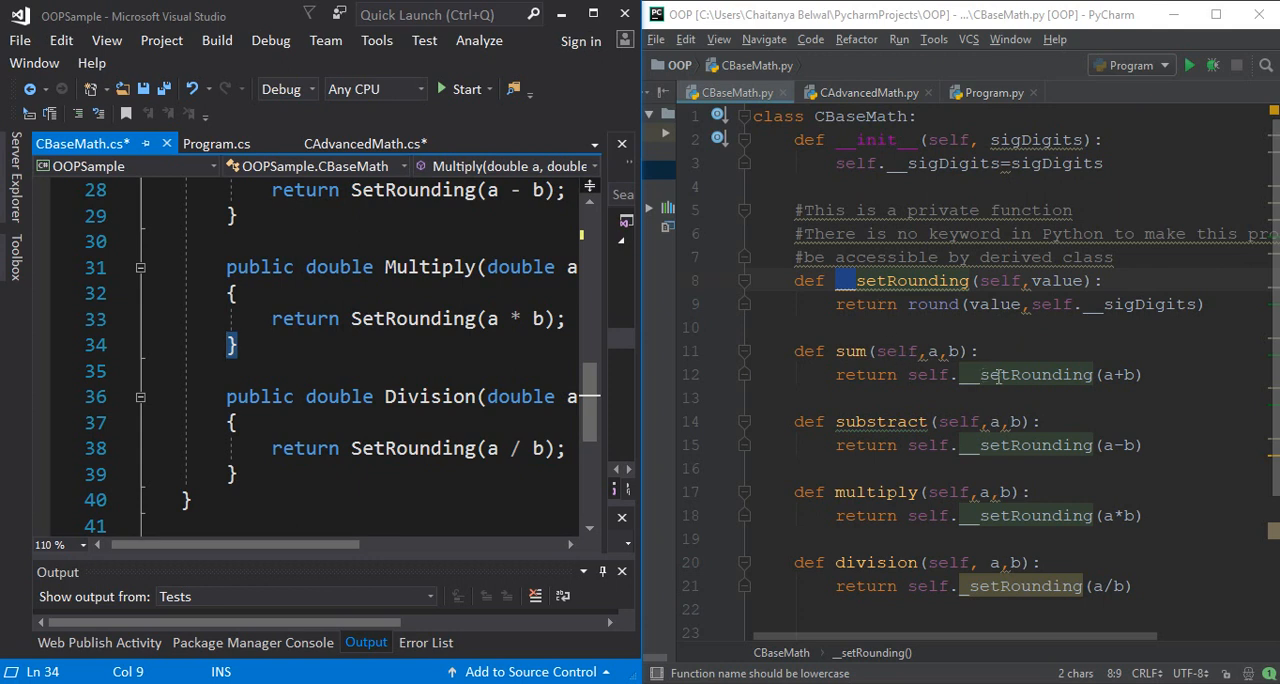
{"action": "mouse_move", "coordinate": [911, 392]}
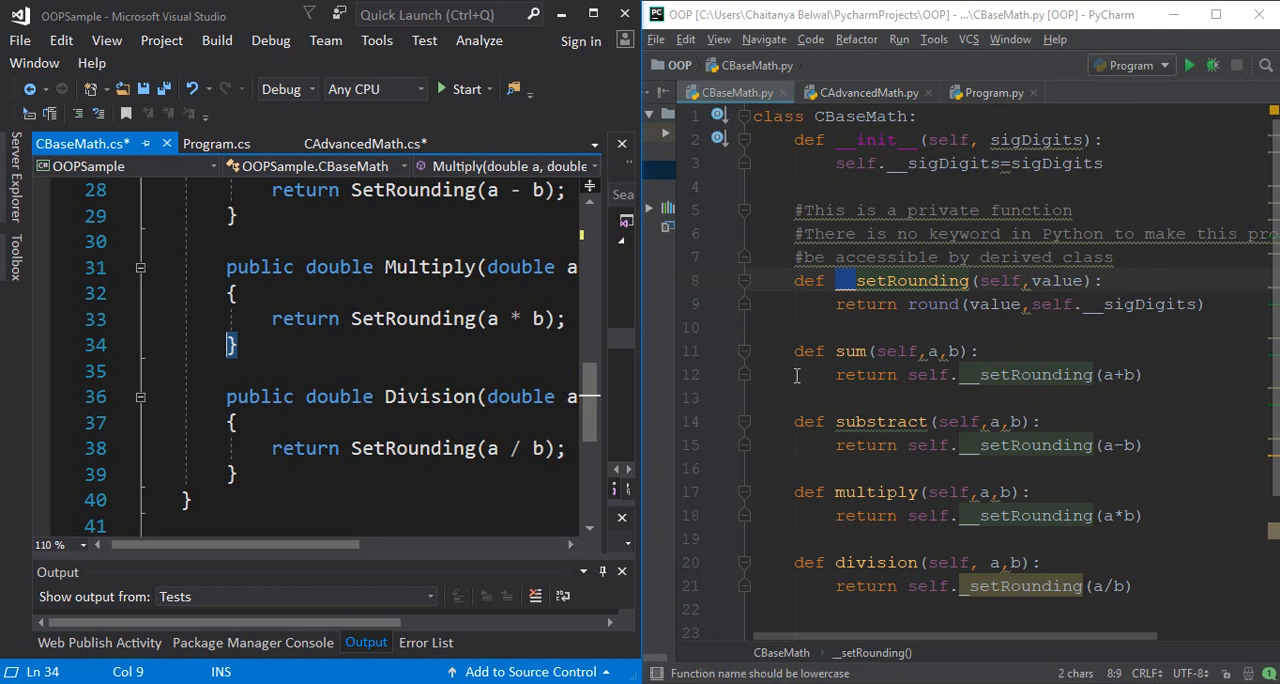
{"action": "mouse_move", "coordinate": [832, 376]}
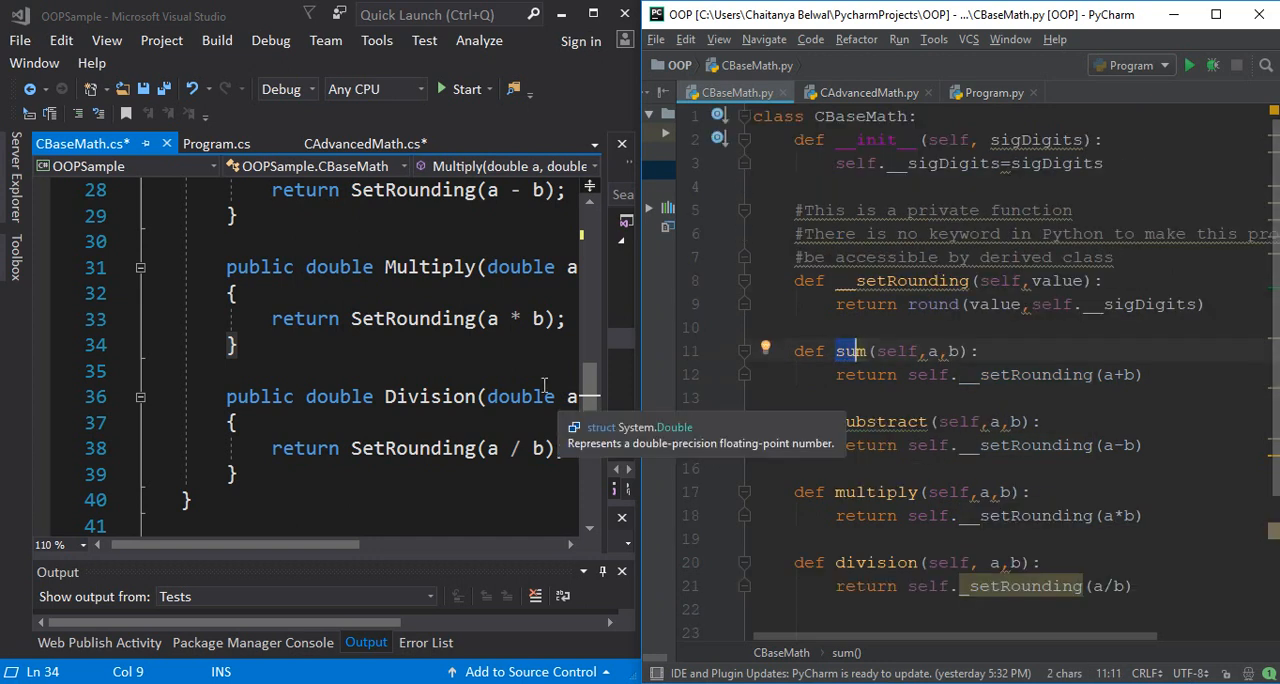
{"action": "mouse_move", "coordinate": [782, 375]}
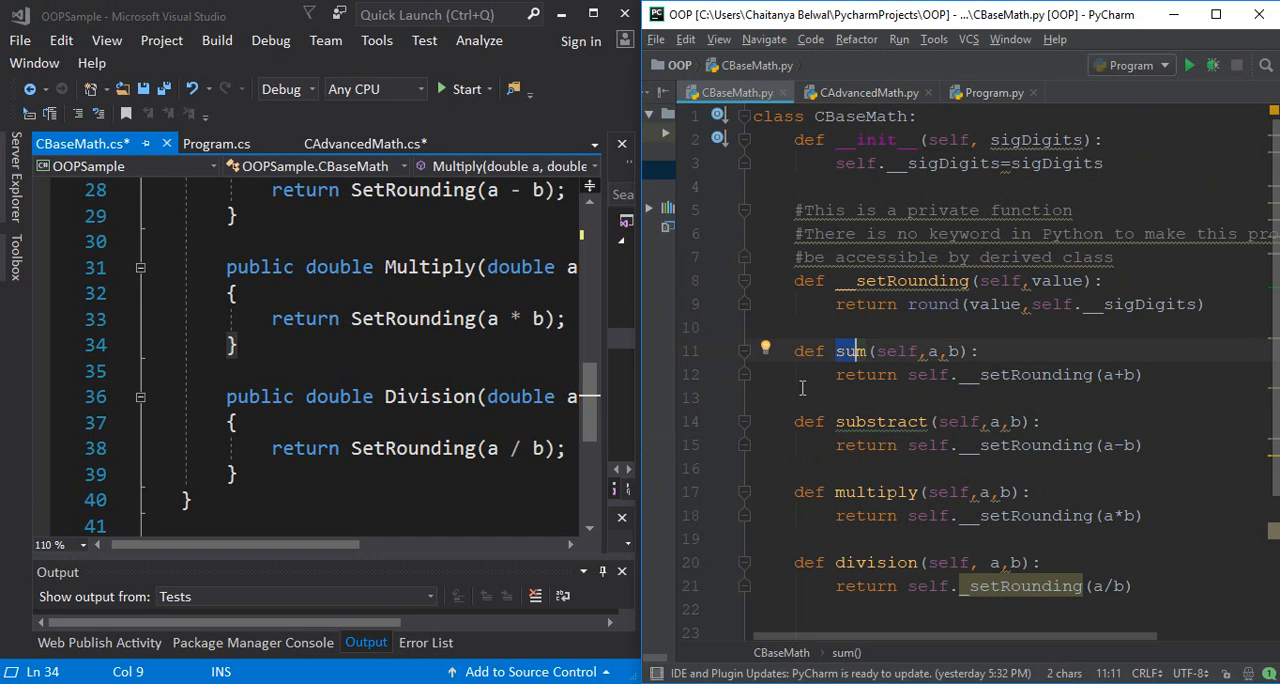
{"action": "mouse_move", "coordinate": [940, 351]}
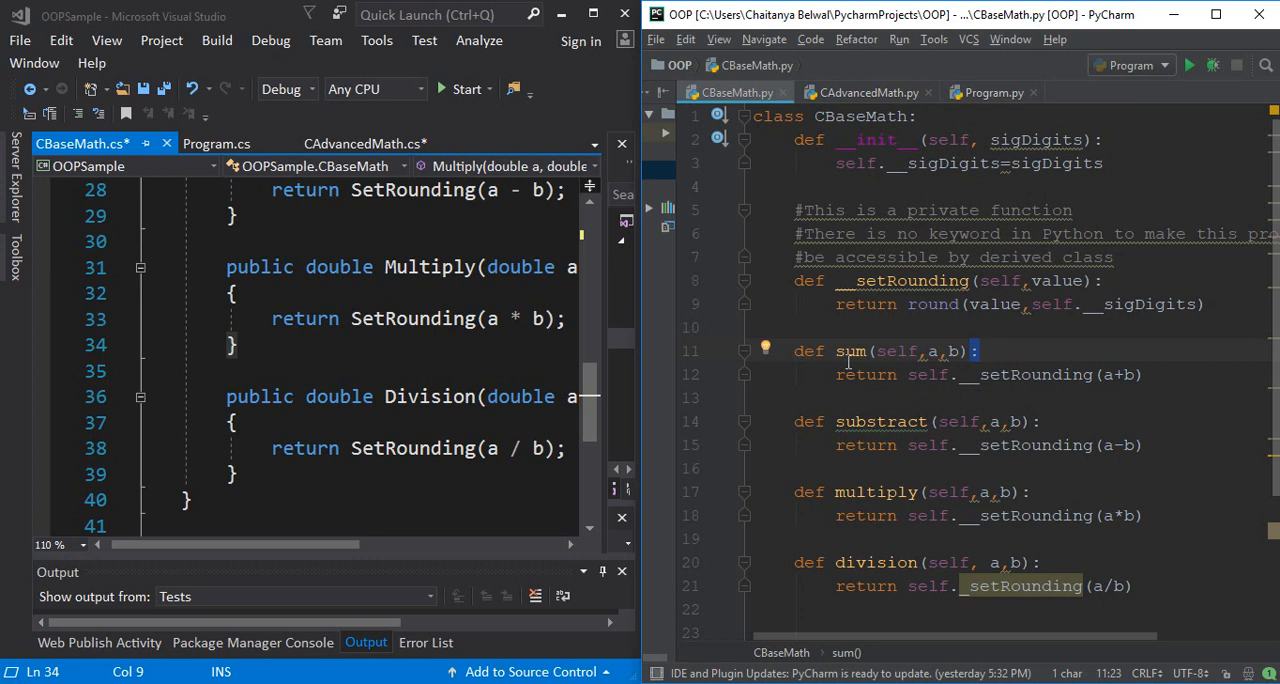
{"action": "mouse_move", "coordinate": [776, 314]}
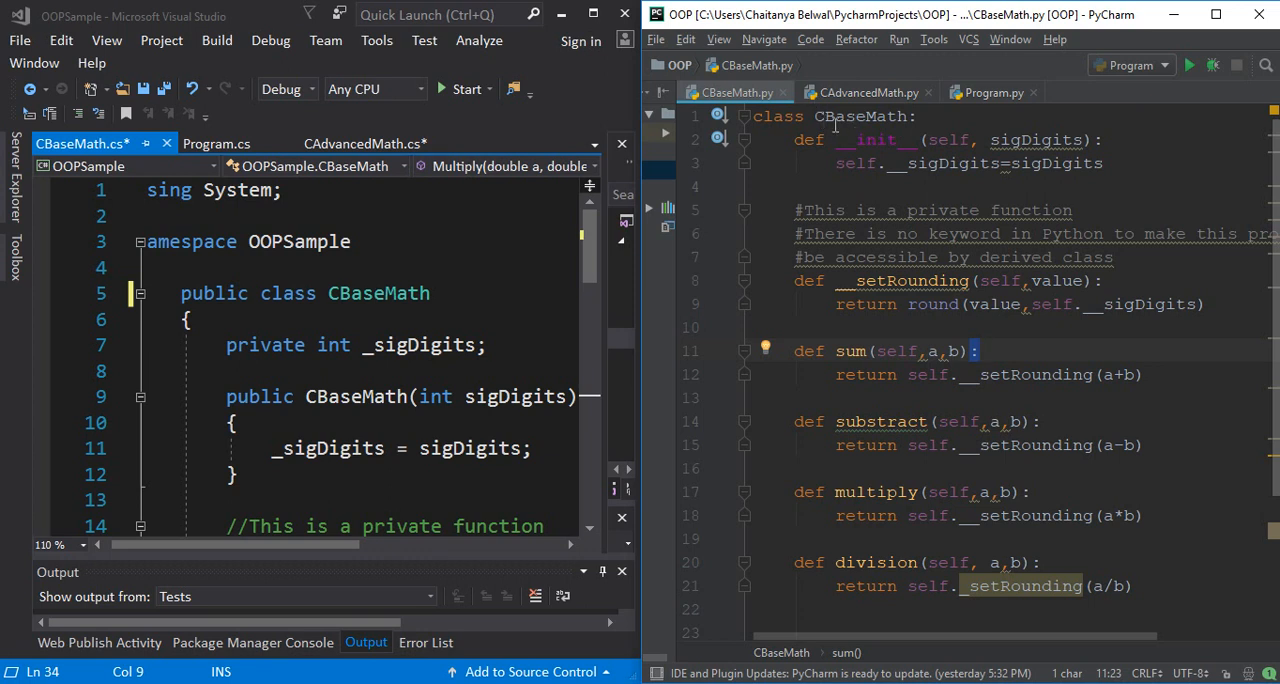
{"action": "mouse_move", "coordinate": [323, 385]}
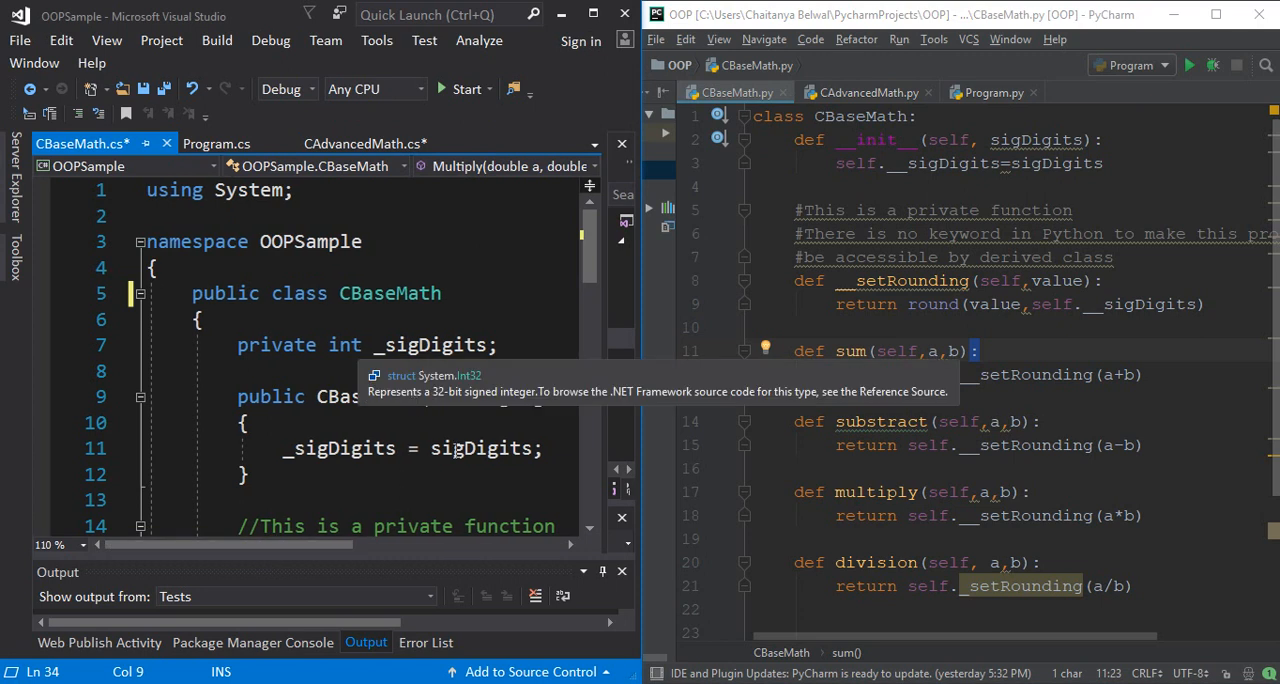
{"action": "scroll", "scroll_direction": "down", "scroll_amount": 3}
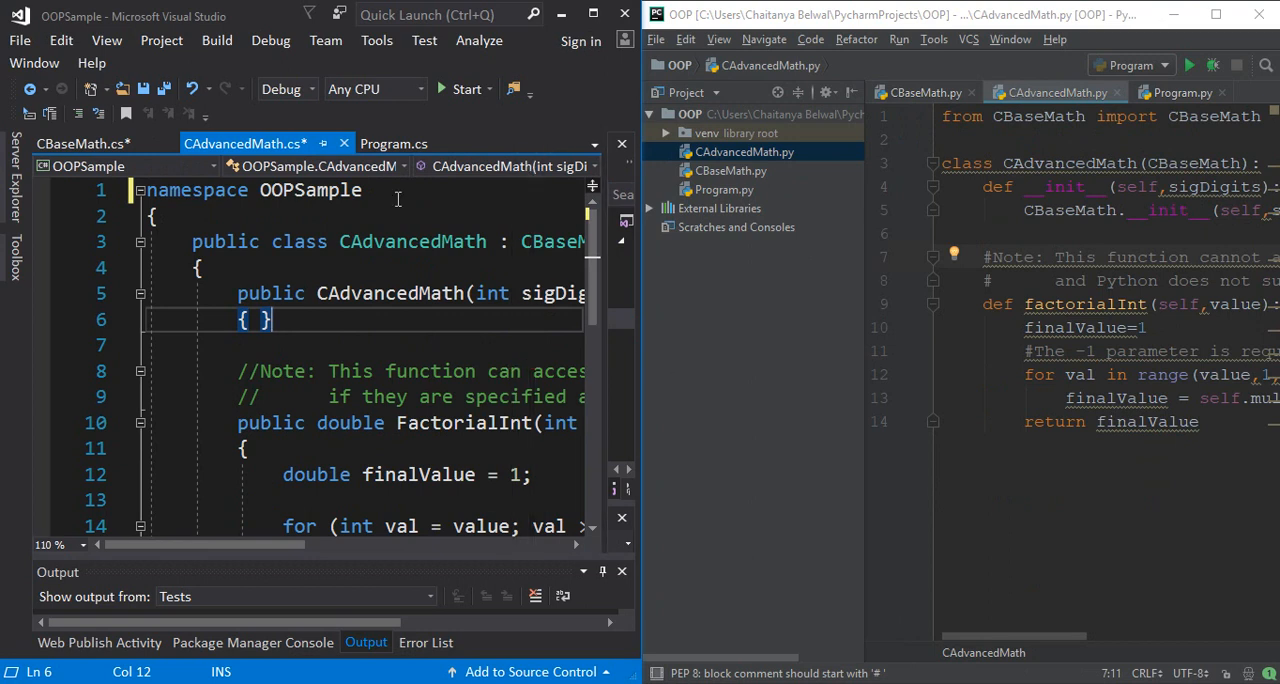
Step: Select the OOPSample namespace name in CAdvancedMath.cs
{"action": "double_click", "coordinate": [311, 190]}
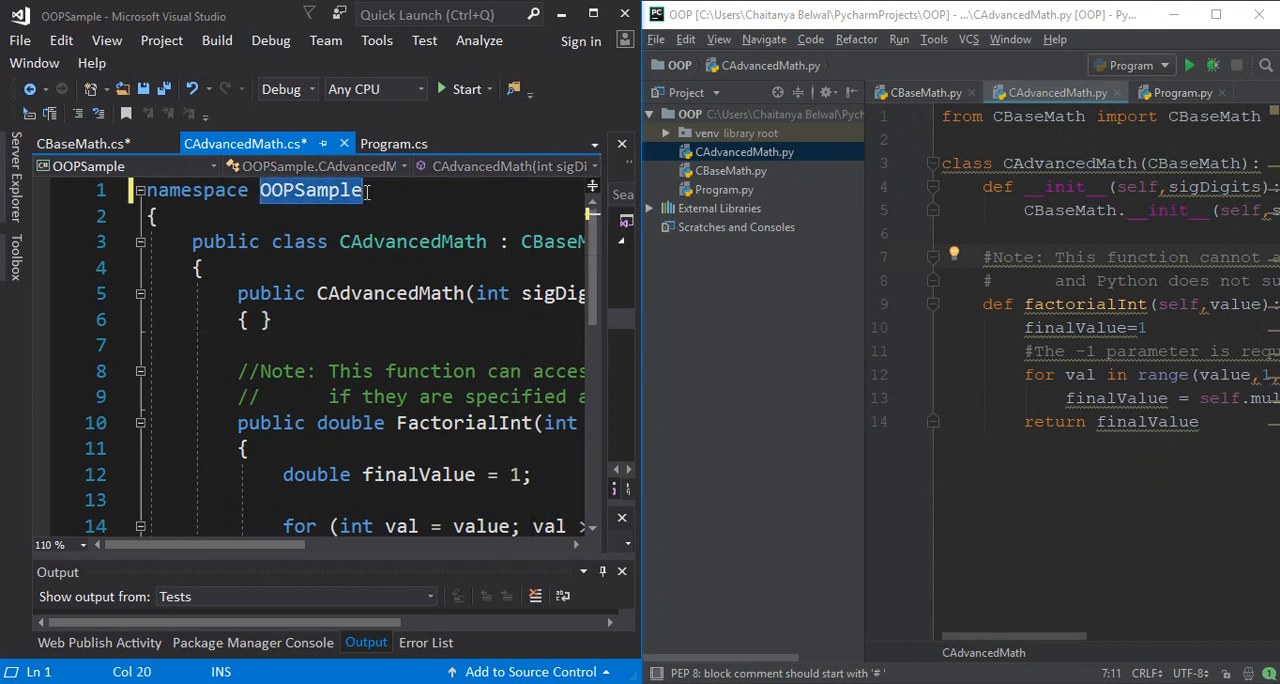
{"action": "mouse_move", "coordinate": [412, 293]}
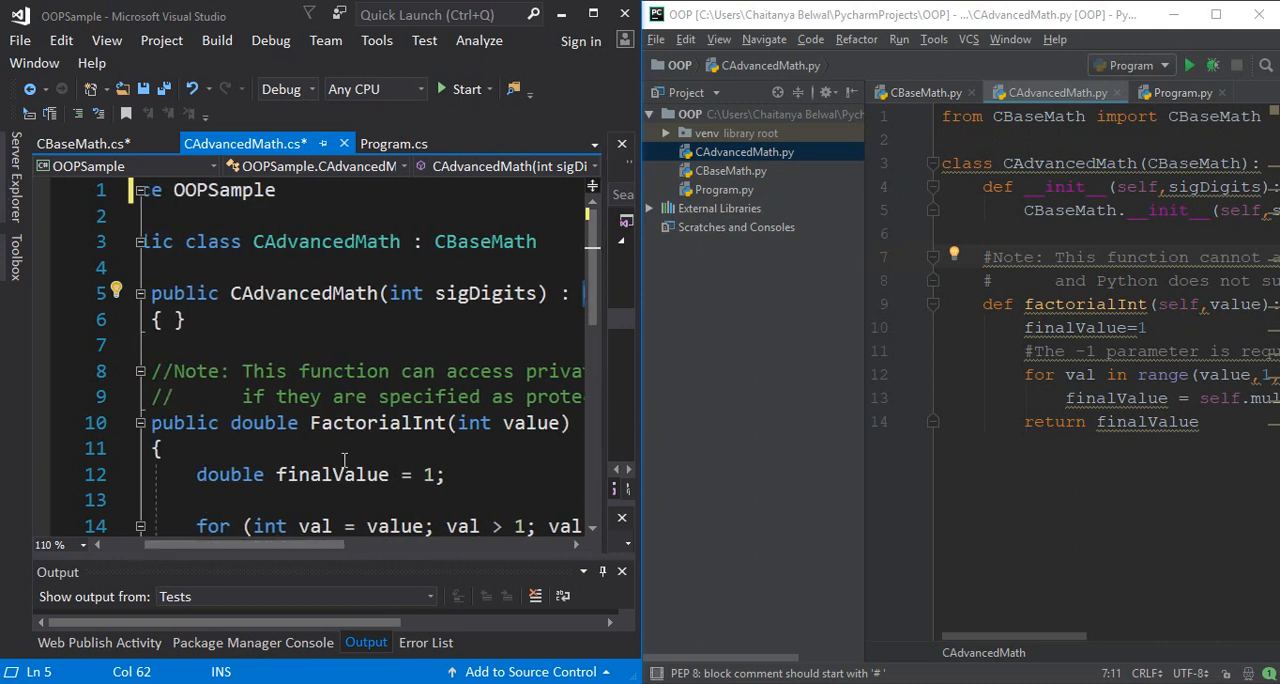
Step: Scroll to FactorialInt and go to the definition of its Multiply call
{"action": "scroll", "scroll_direction": "down", "scroll_amount": 3}
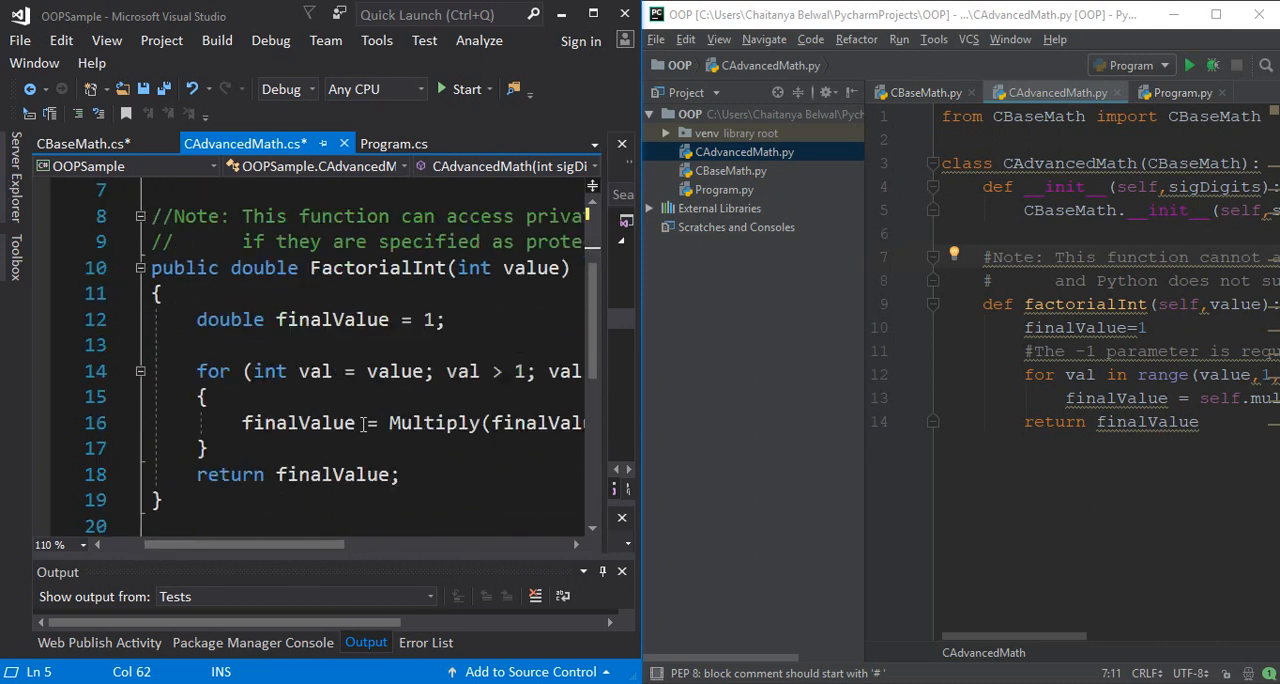
{"action": "mouse_move", "coordinate": [320, 371]}
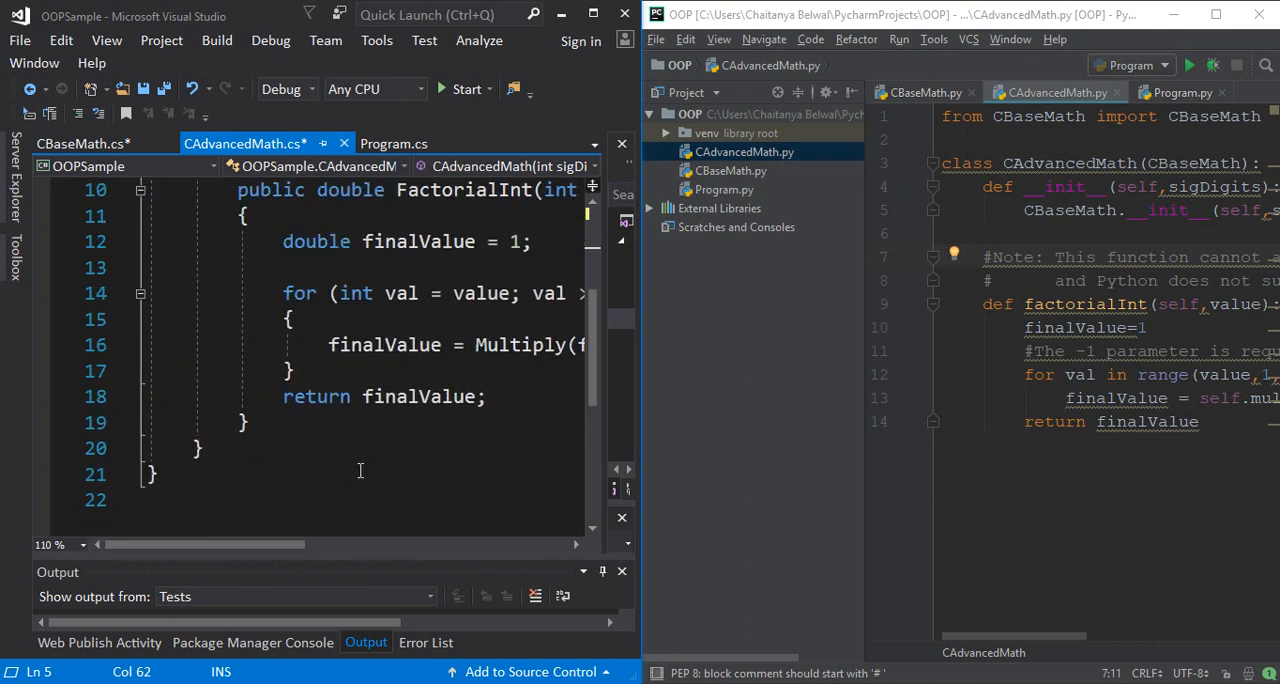
{"action": "scroll", "scroll_direction": "right", "scroll_amount": 3}
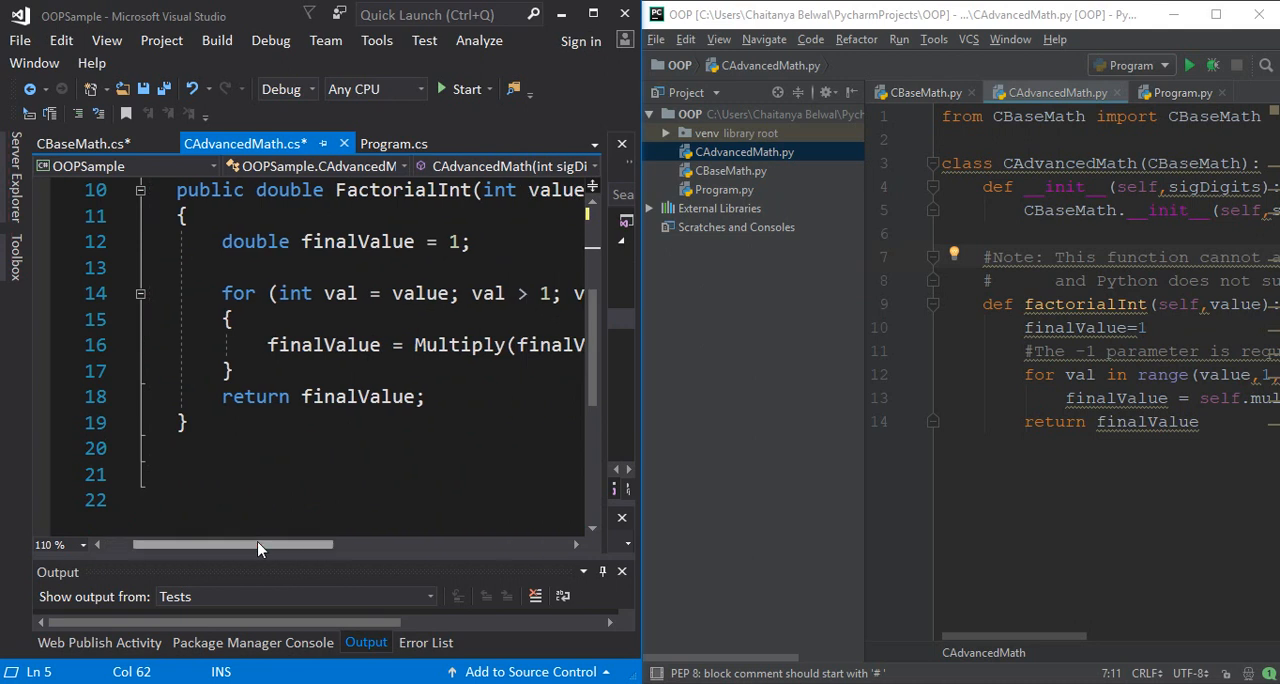
{"action": "double_click", "coordinate": [450, 345]}
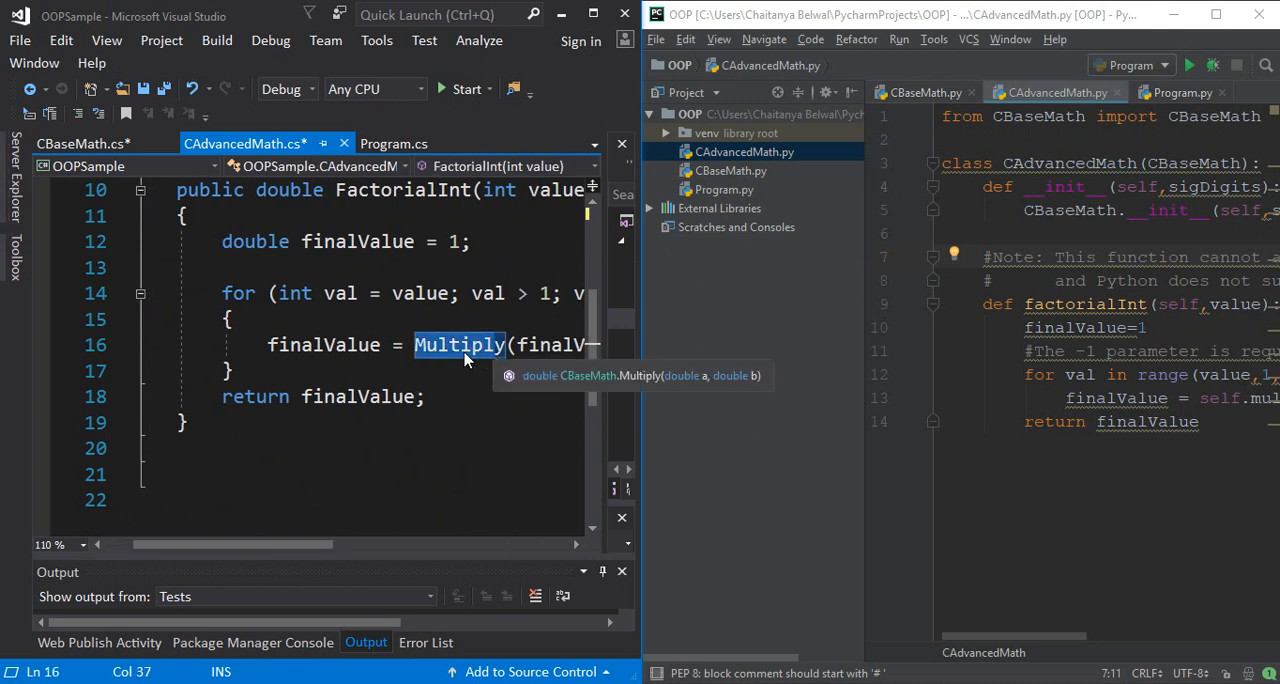
{"action": "right_click", "coordinate": [459, 344]}
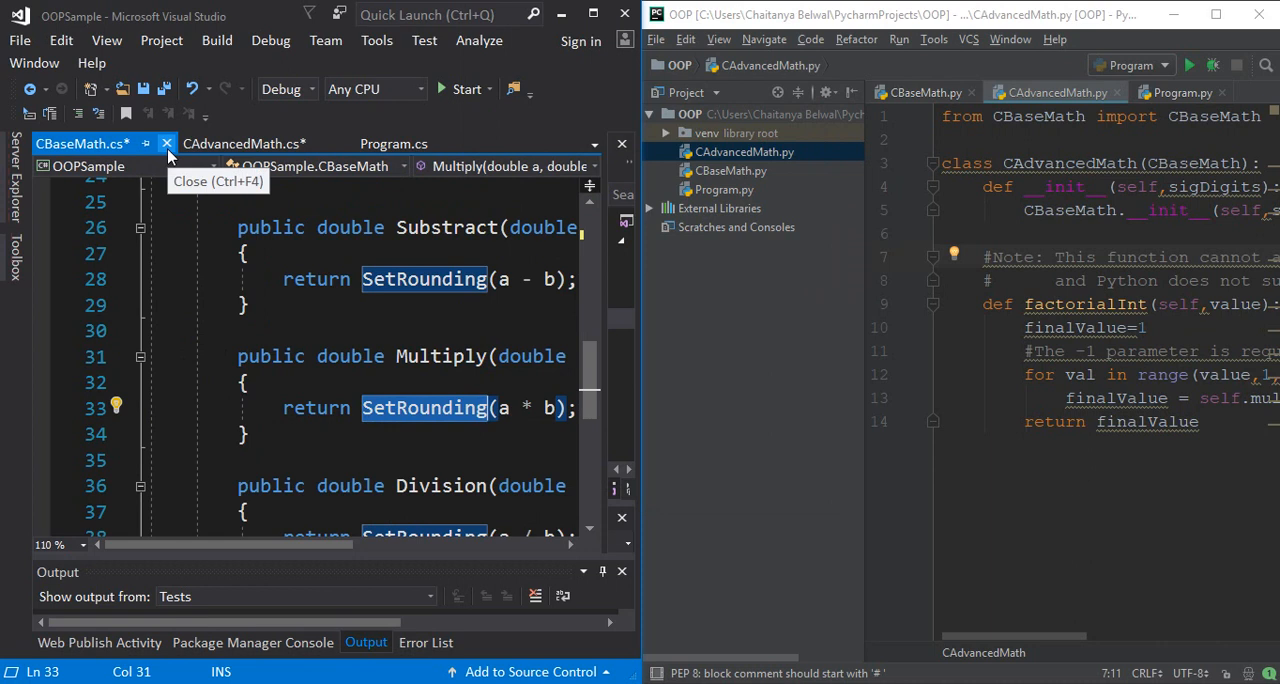
Step: Start closing CBaseMath.cs, then cancel the save prompt to keep it open
{"action": "left_click", "coordinate": [167, 143]}
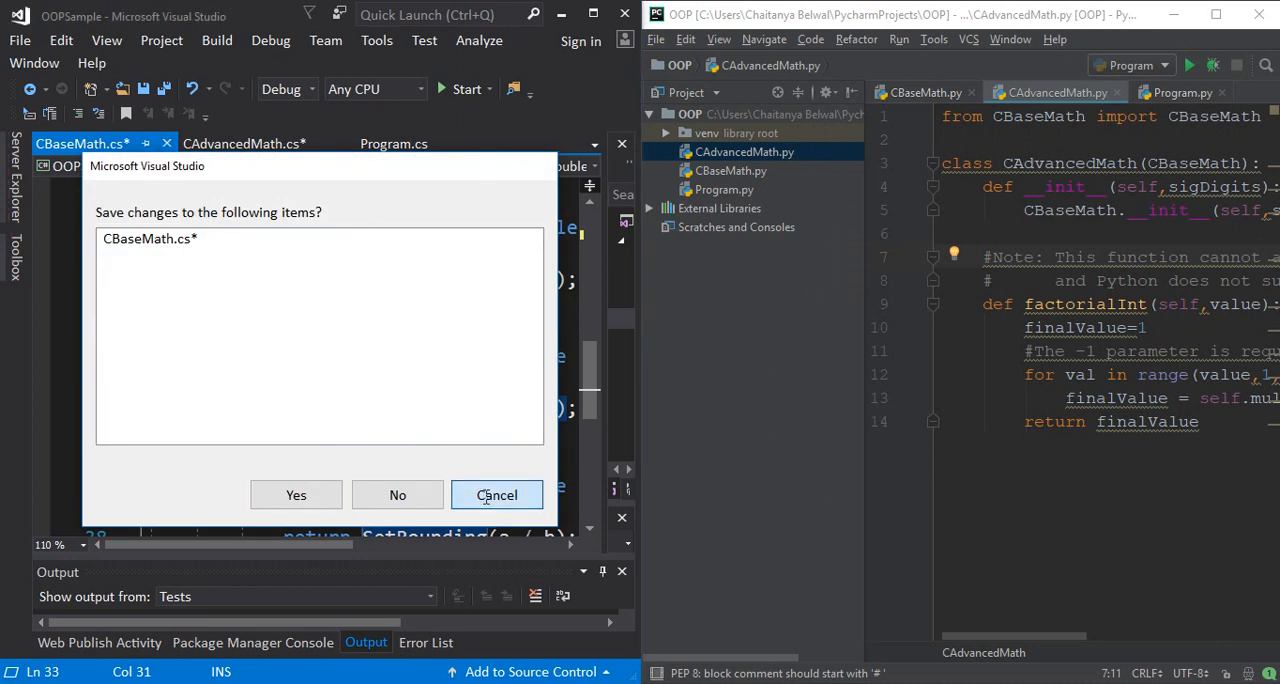
{"action": "left_click", "coordinate": [496, 494]}
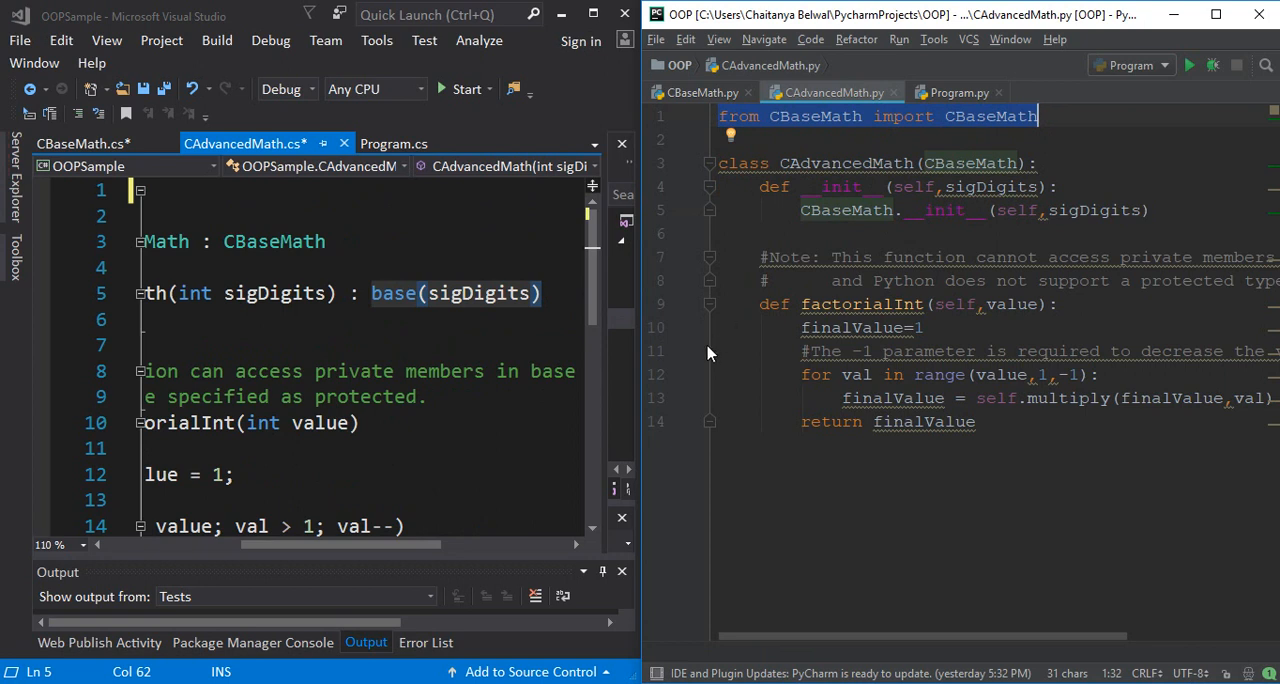
{"action": "mouse_move", "coordinate": [706, 390]}
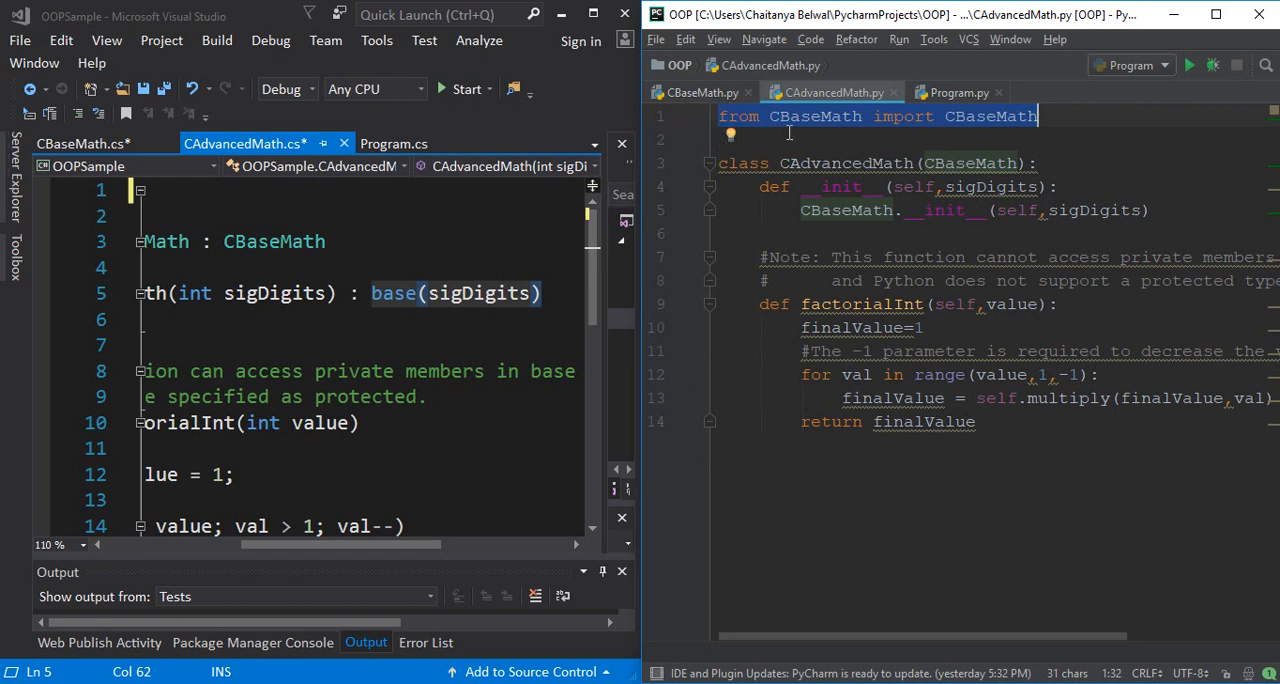
{"action": "mouse_move", "coordinate": [950, 134]}
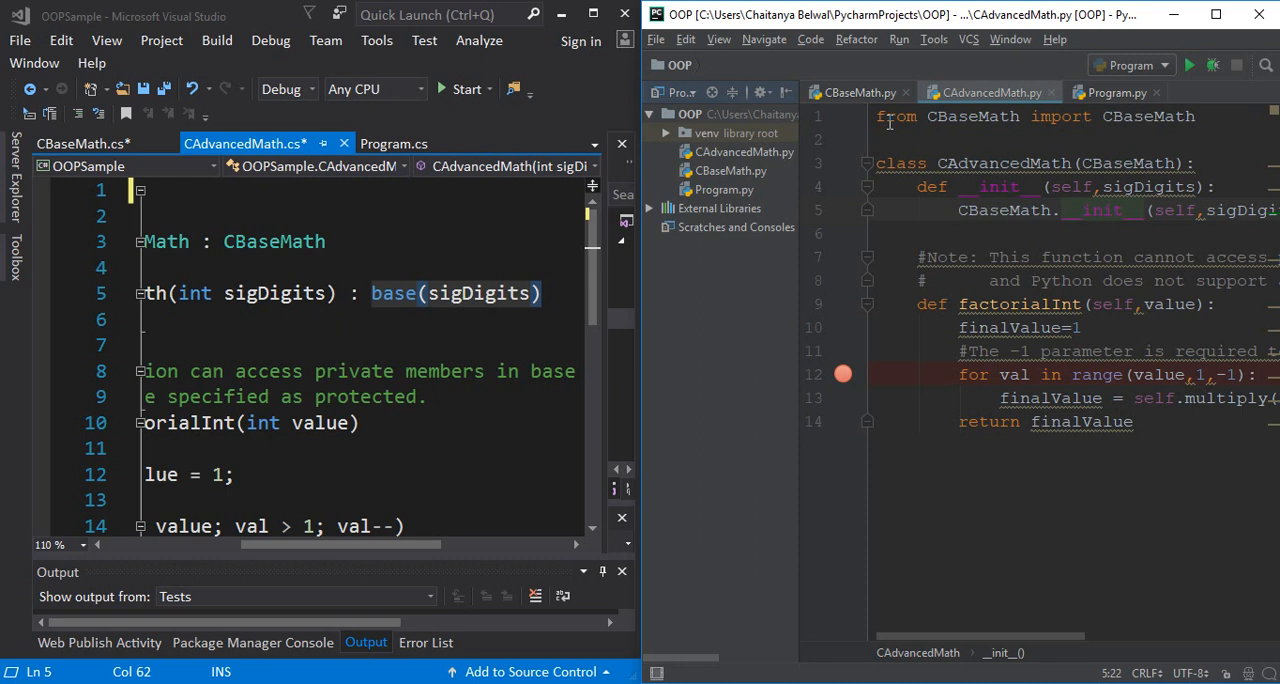
{"action": "mouse_move", "coordinate": [797, 246]}
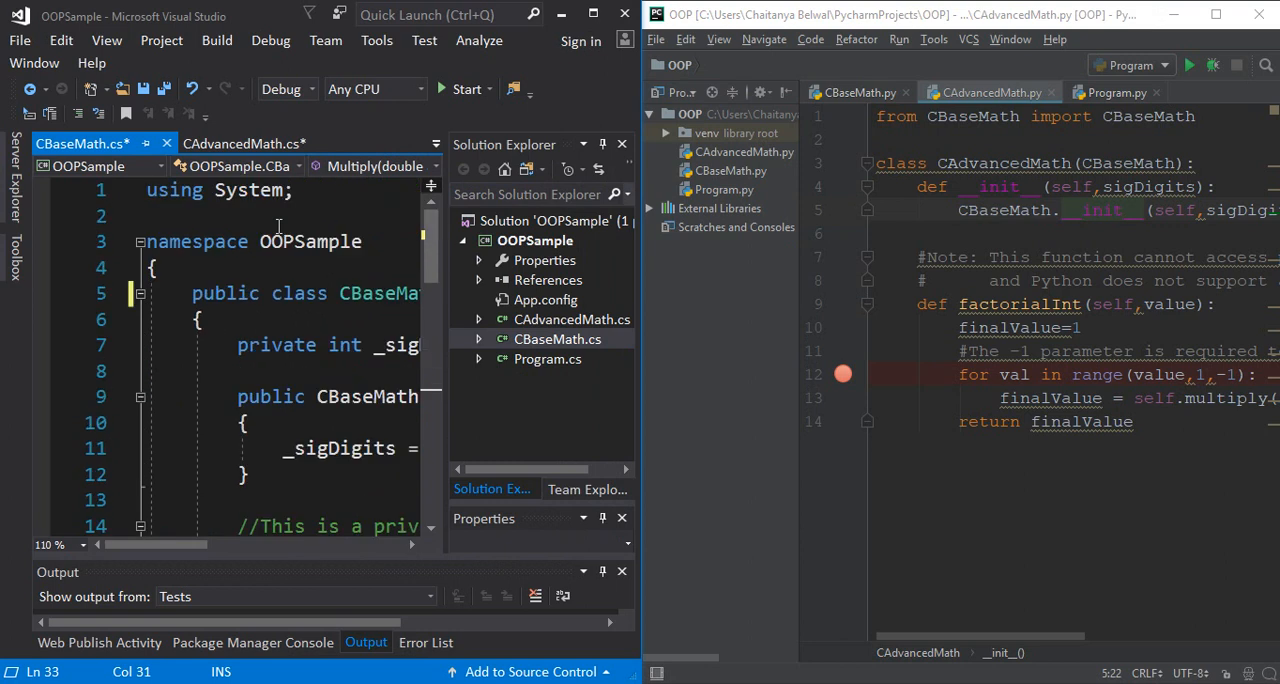
Step: Scroll down through the CAdvancedMath.py code to review it
{"action": "scroll", "scroll_direction": "down", "scroll_amount": 3}
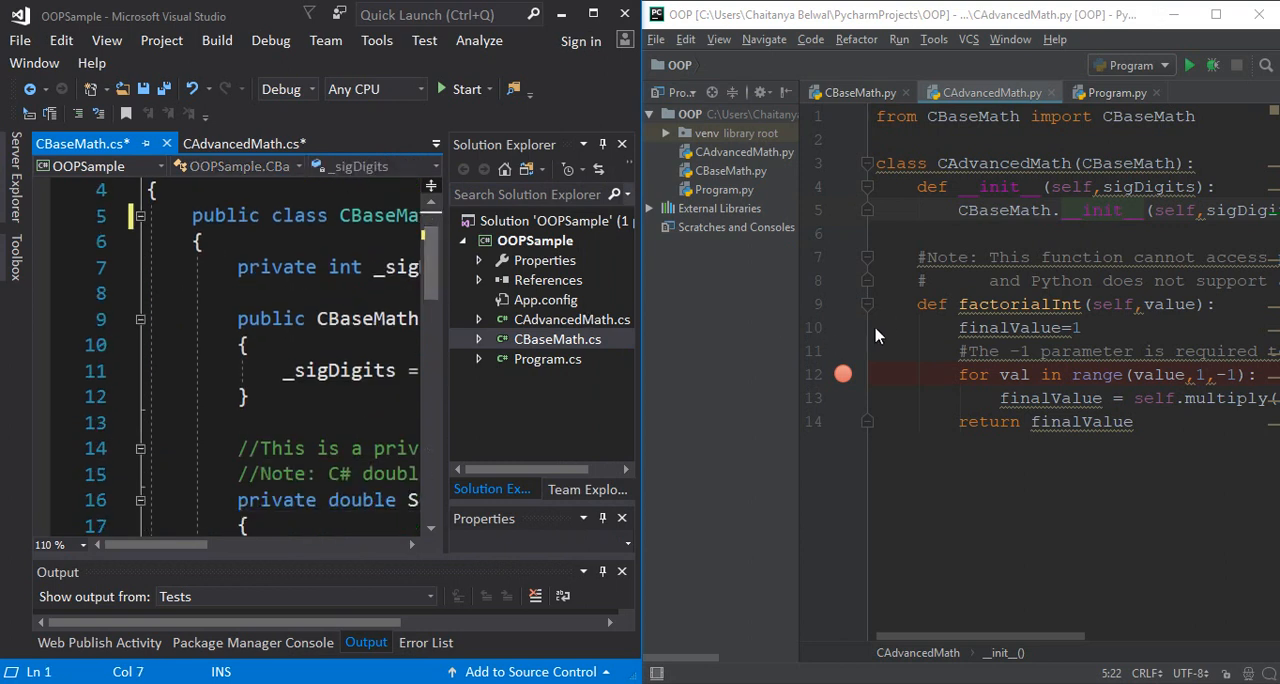
{"action": "mouse_move", "coordinate": [798, 349]}
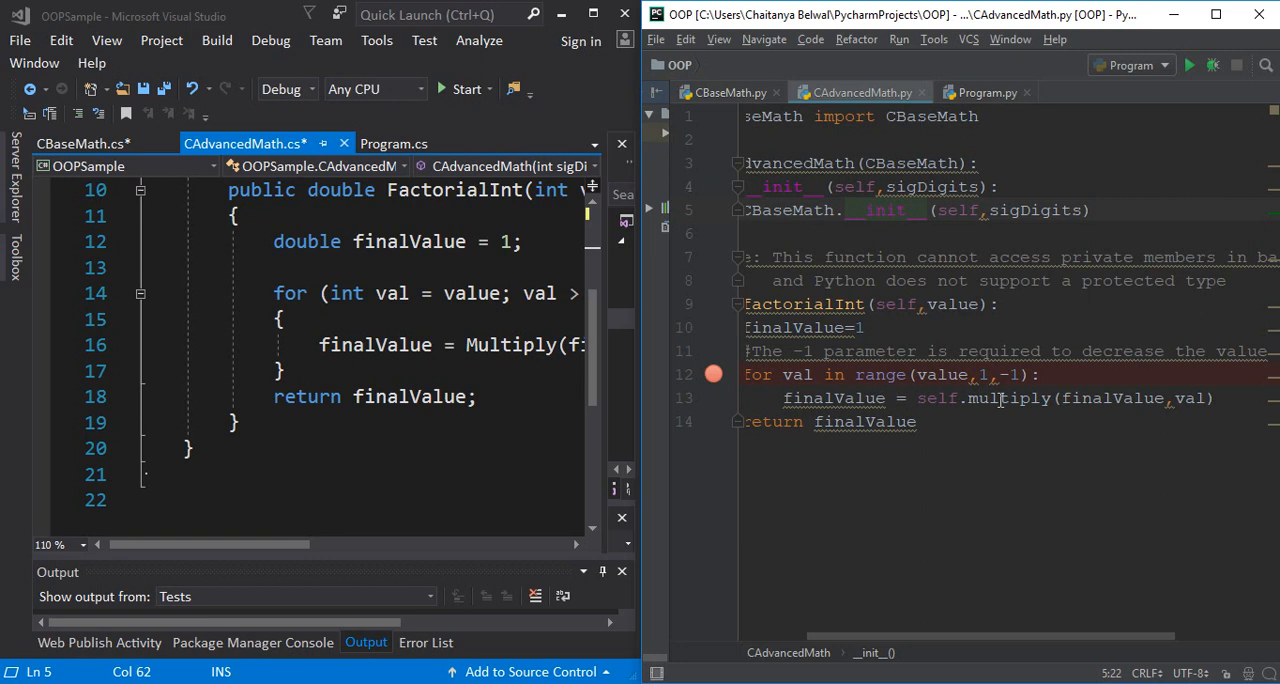
{"action": "mouse_move", "coordinate": [973, 405]}
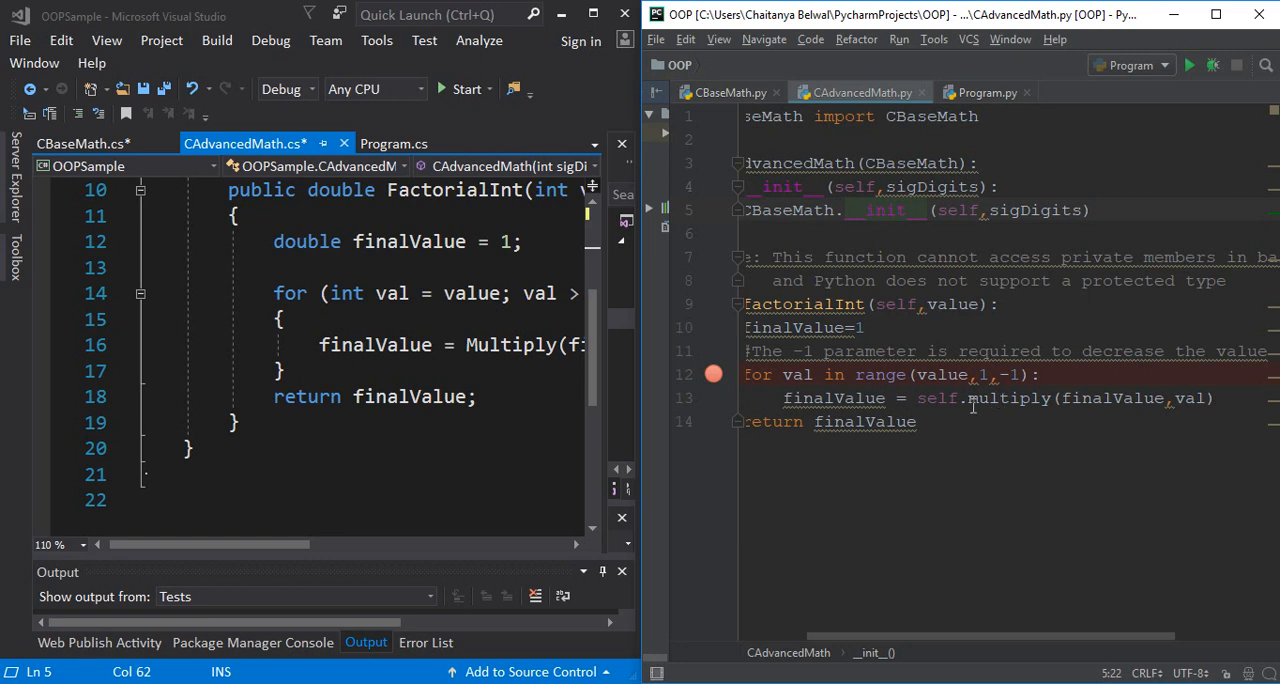
{"action": "mouse_move", "coordinate": [893, 432]}
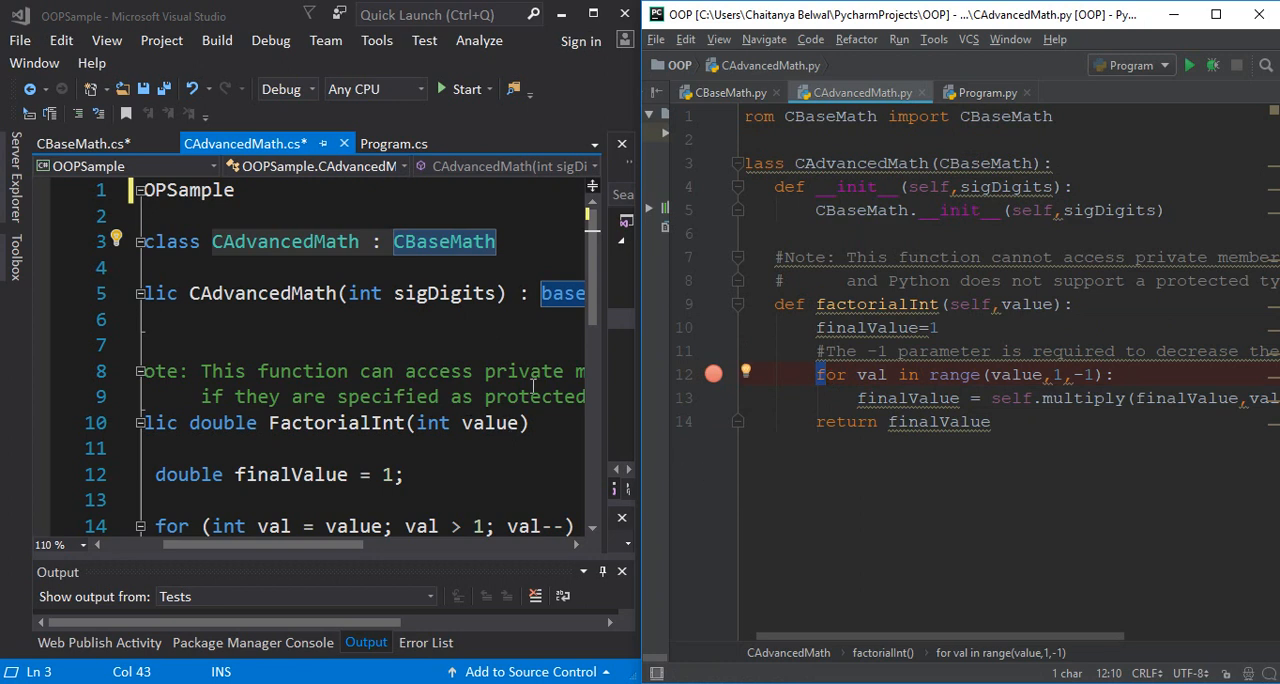
Step: Scroll down to review the CAdvancedMath code
{"action": "scroll", "scroll_direction": "down", "scroll_amount": 3}
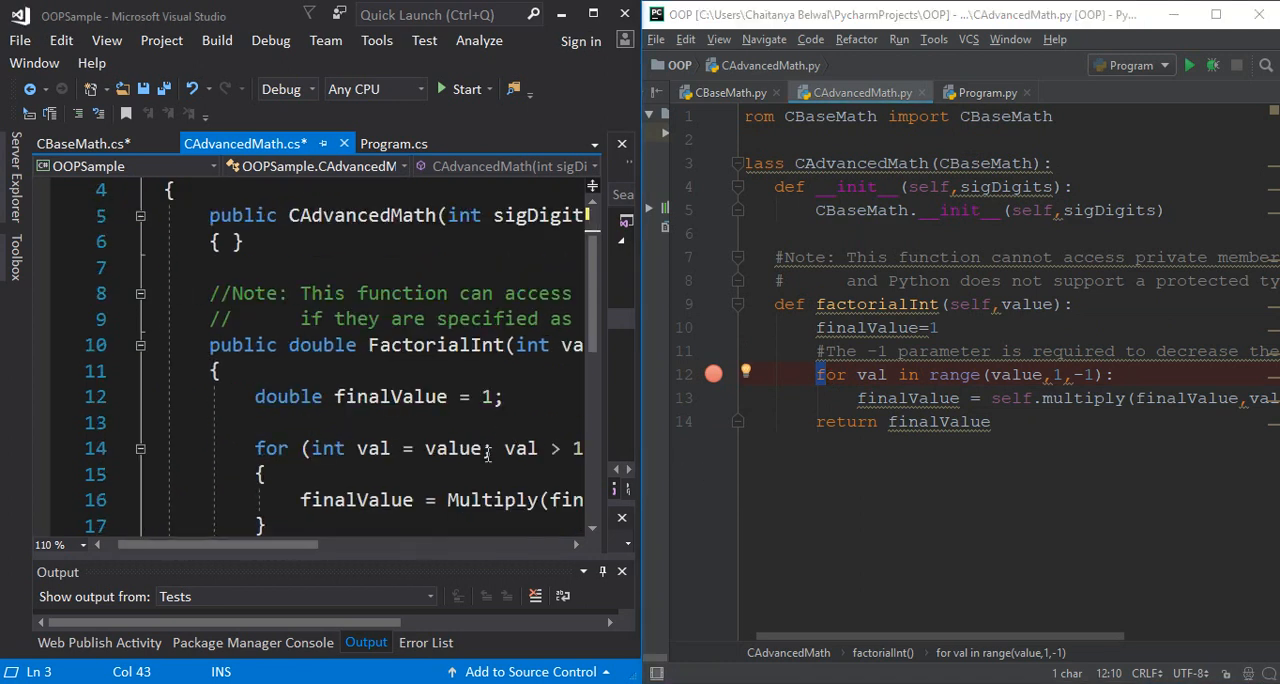
{"action": "mouse_move", "coordinate": [460, 448]}
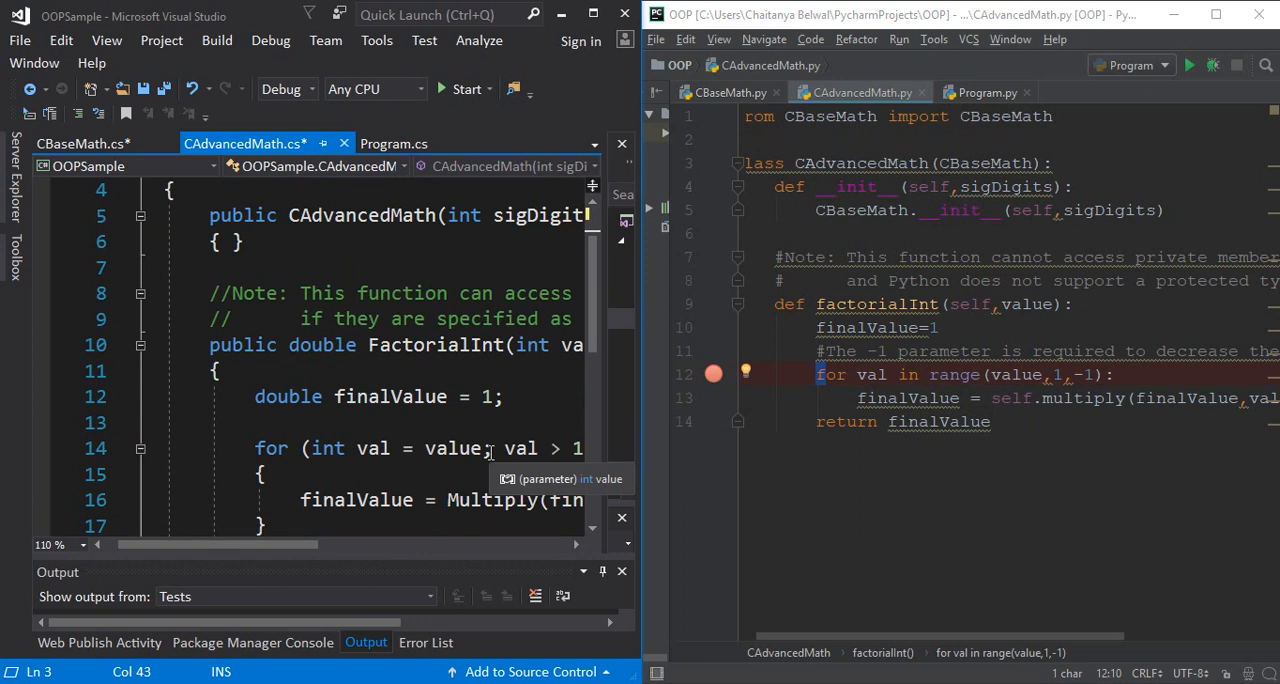
{"action": "mouse_move", "coordinate": [560, 448]}
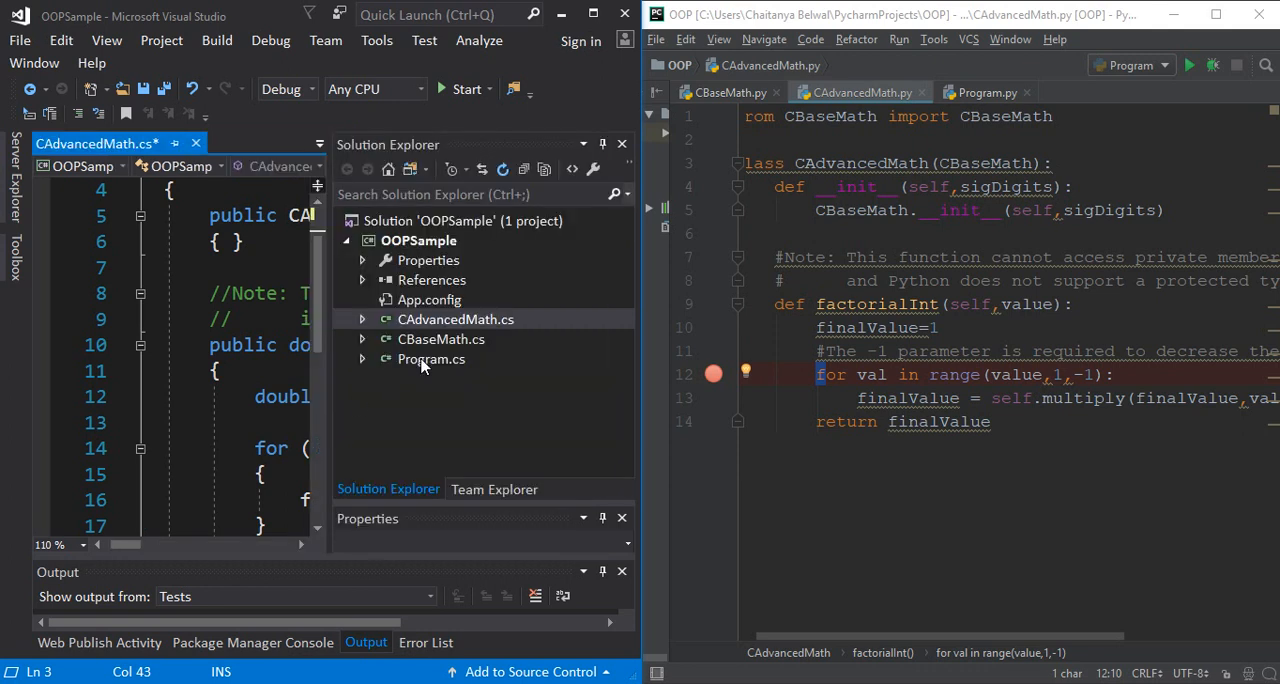
Step: Open Program.cs in Visual Studio and Program.py in PyCharm, briefly checking CAdvancedMath.py
{"action": "double_click", "coordinate": [431, 358]}
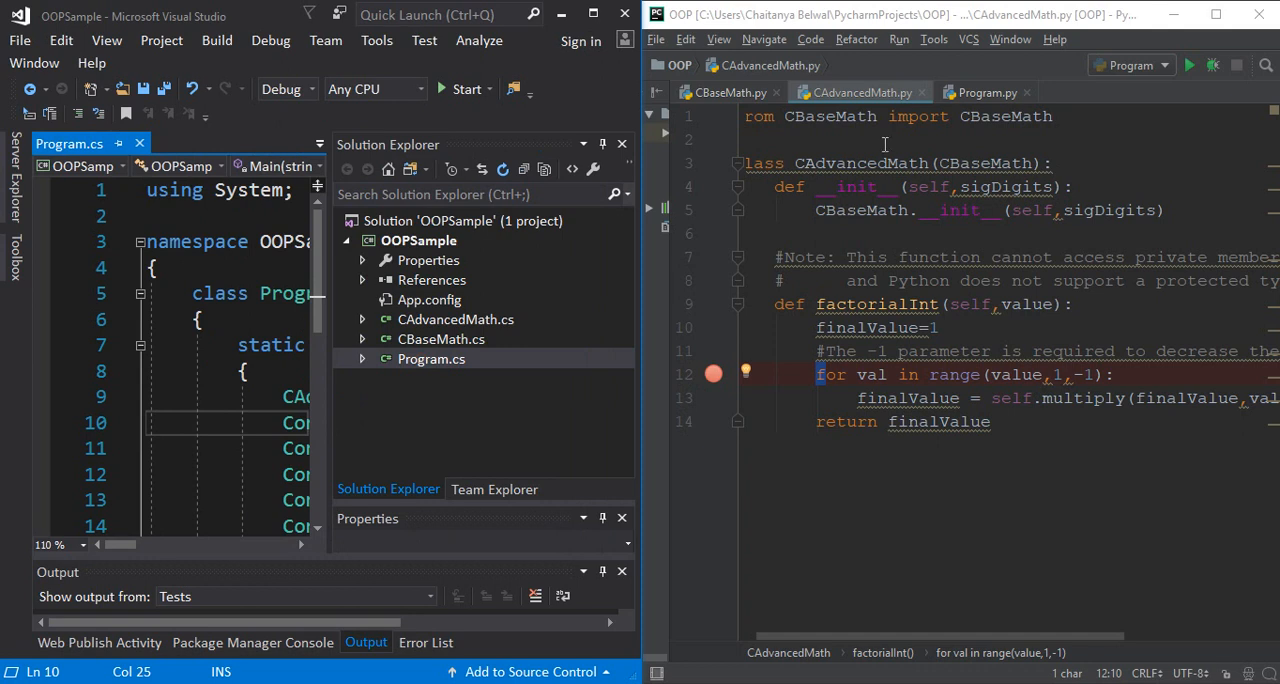
{"action": "left_click", "coordinate": [977, 91]}
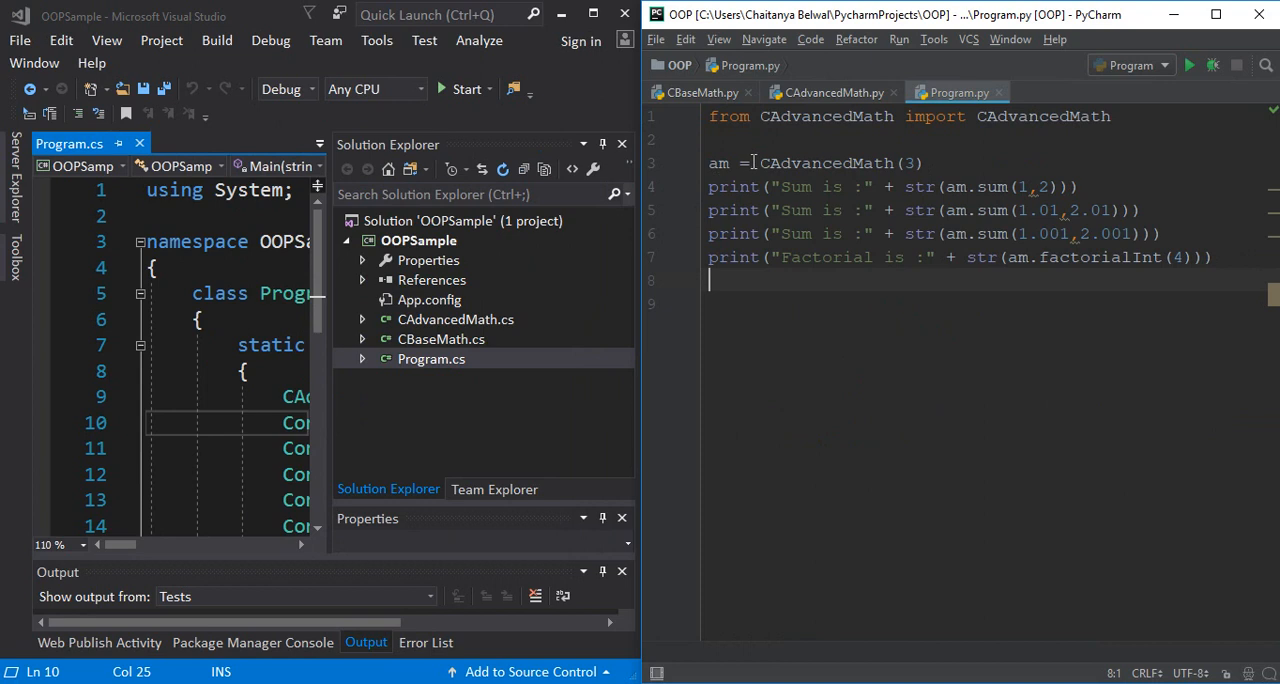
{"action": "double_click", "coordinate": [826, 163]}
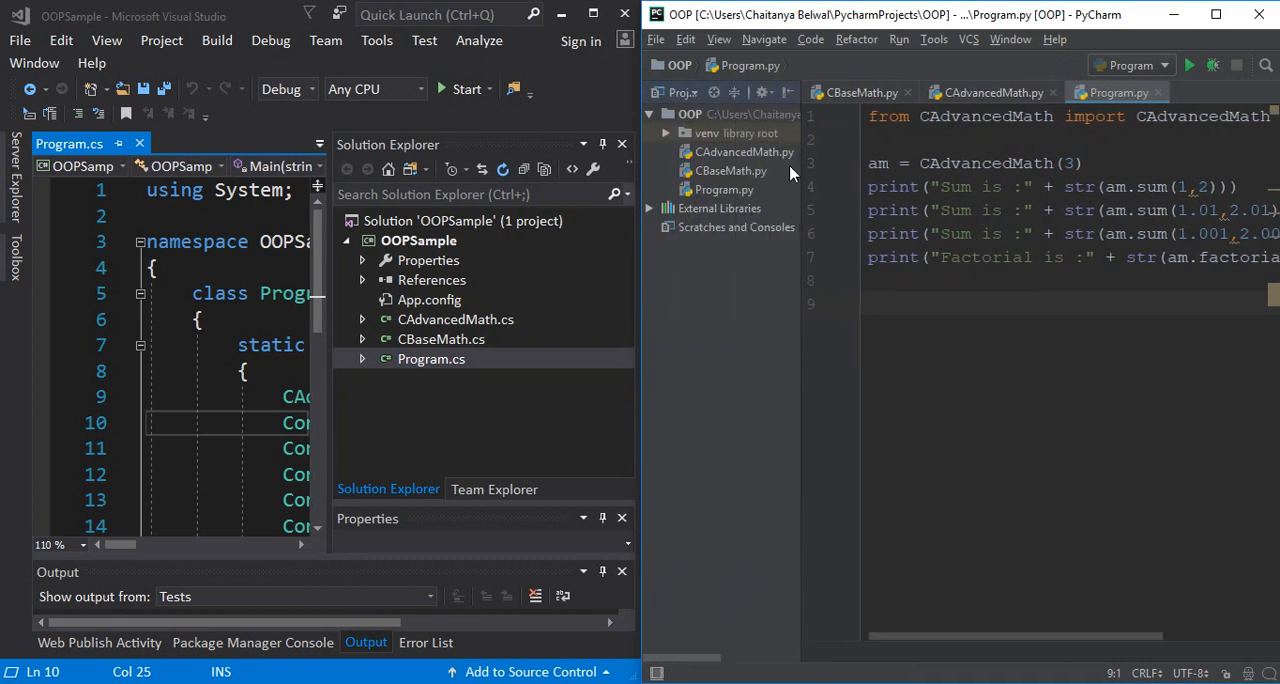
{"action": "left_click", "coordinate": [740, 151]}
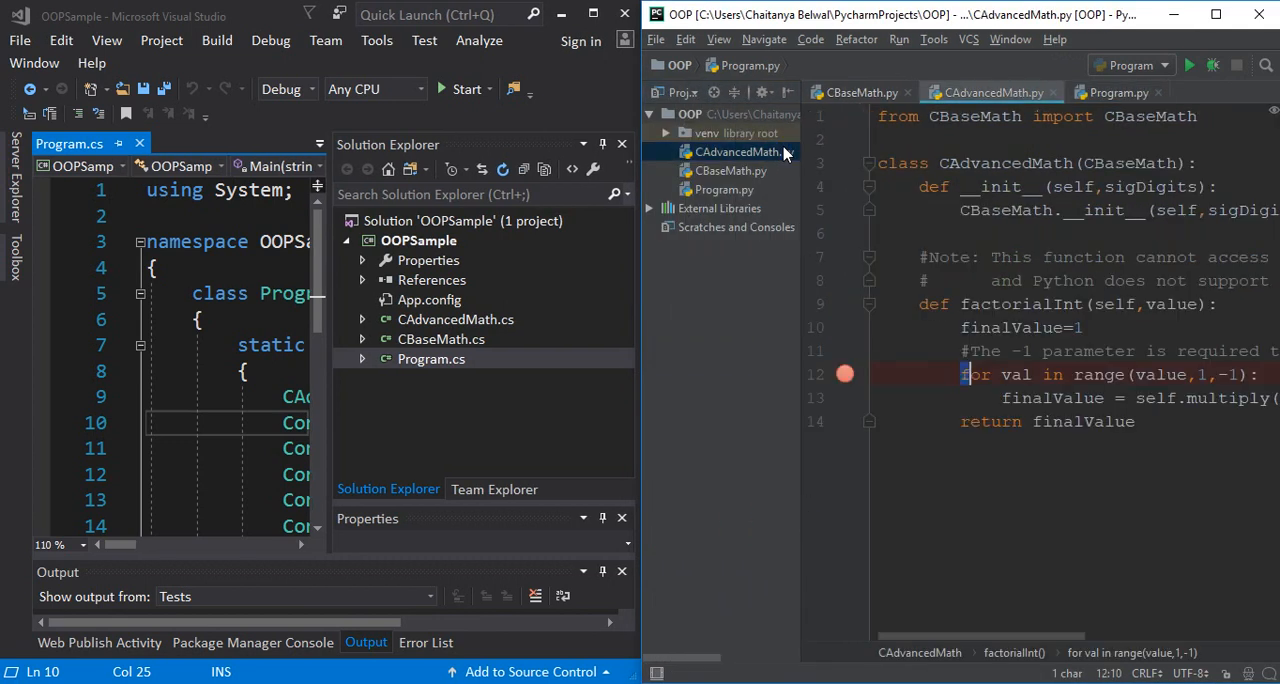
{"action": "left_click", "coordinate": [1115, 92]}
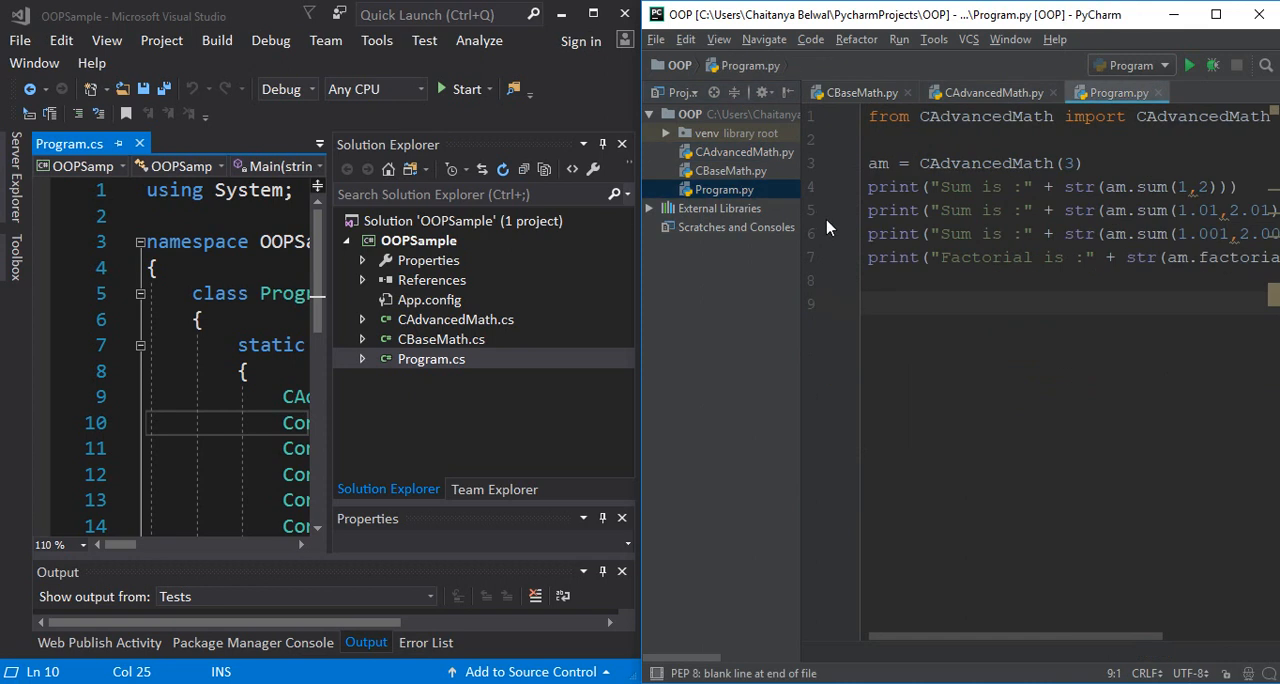
{"action": "mouse_move", "coordinate": [834, 253]}
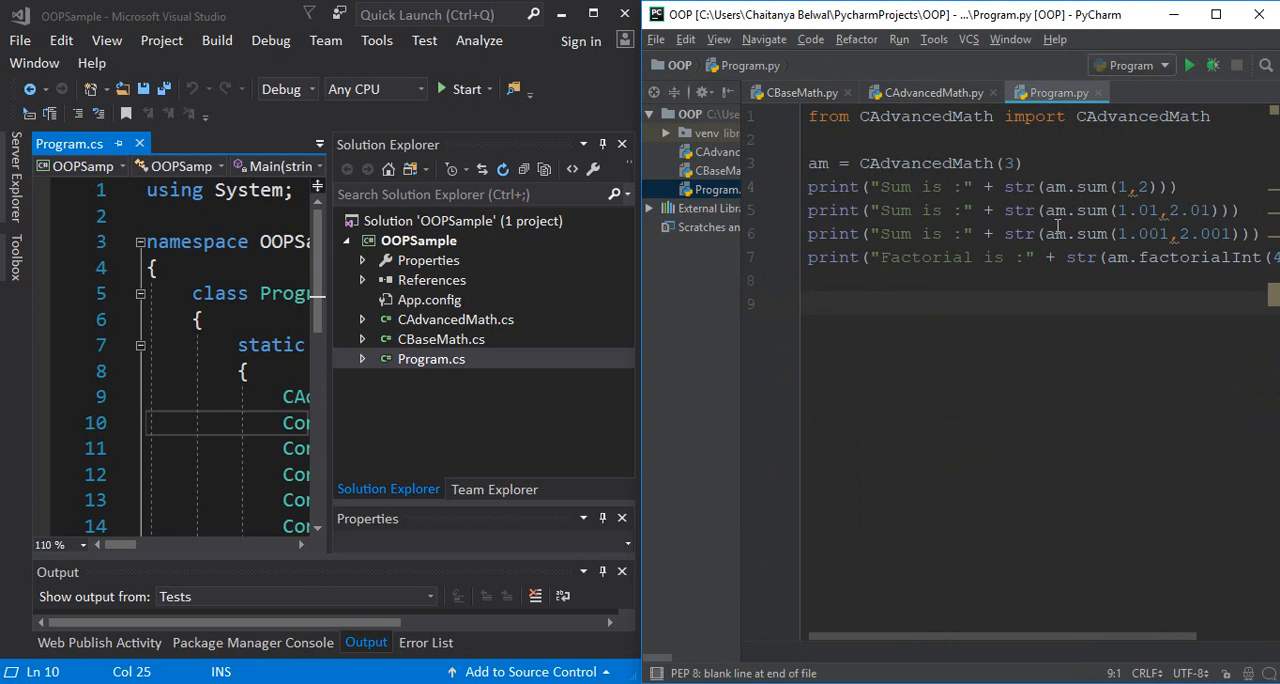
{"action": "mouse_move", "coordinate": [997, 258]}
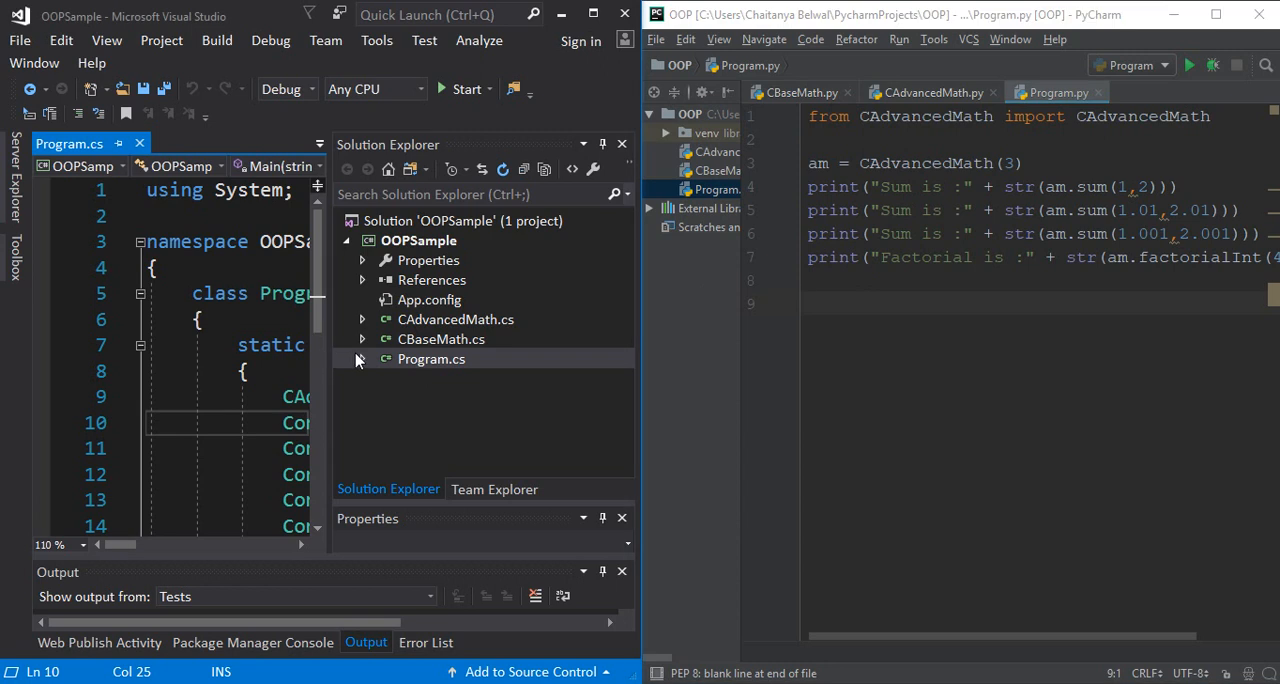
Step: Auto-hide Solution Explorer and select the CAdvancedMath declaration in Program.cs's Main
{"action": "left_click", "coordinate": [430, 358]}
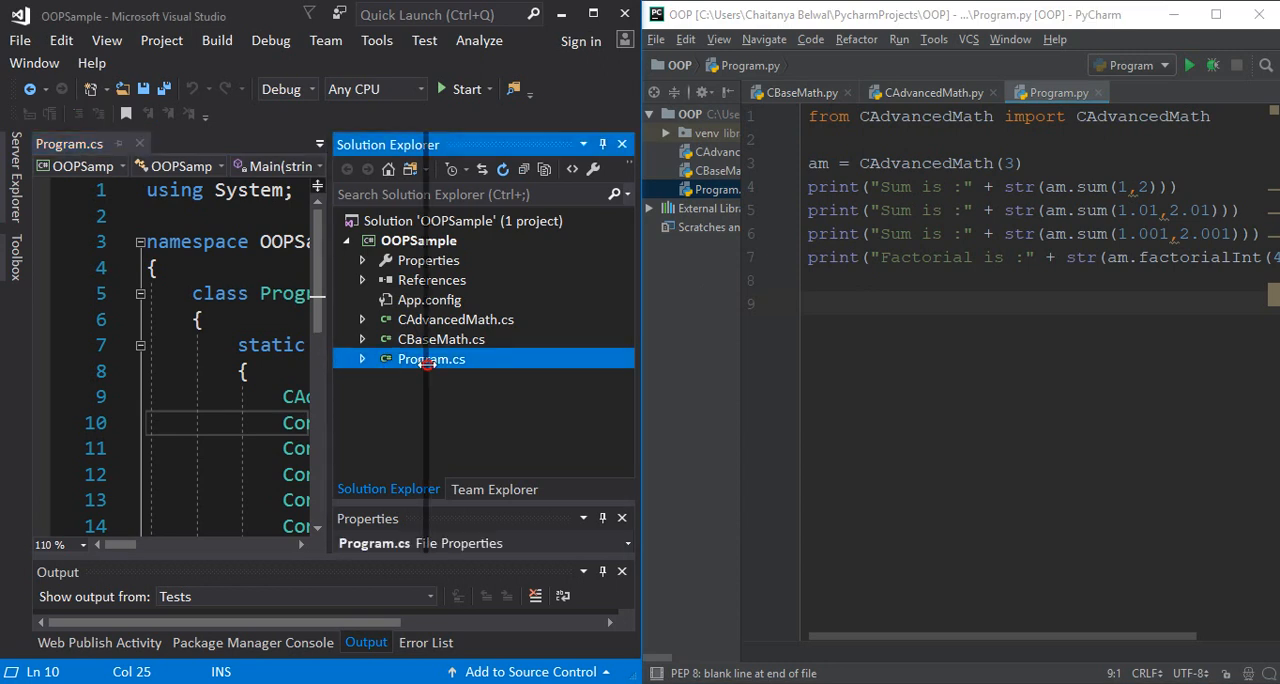
{"action": "left_click", "coordinate": [621, 144]}
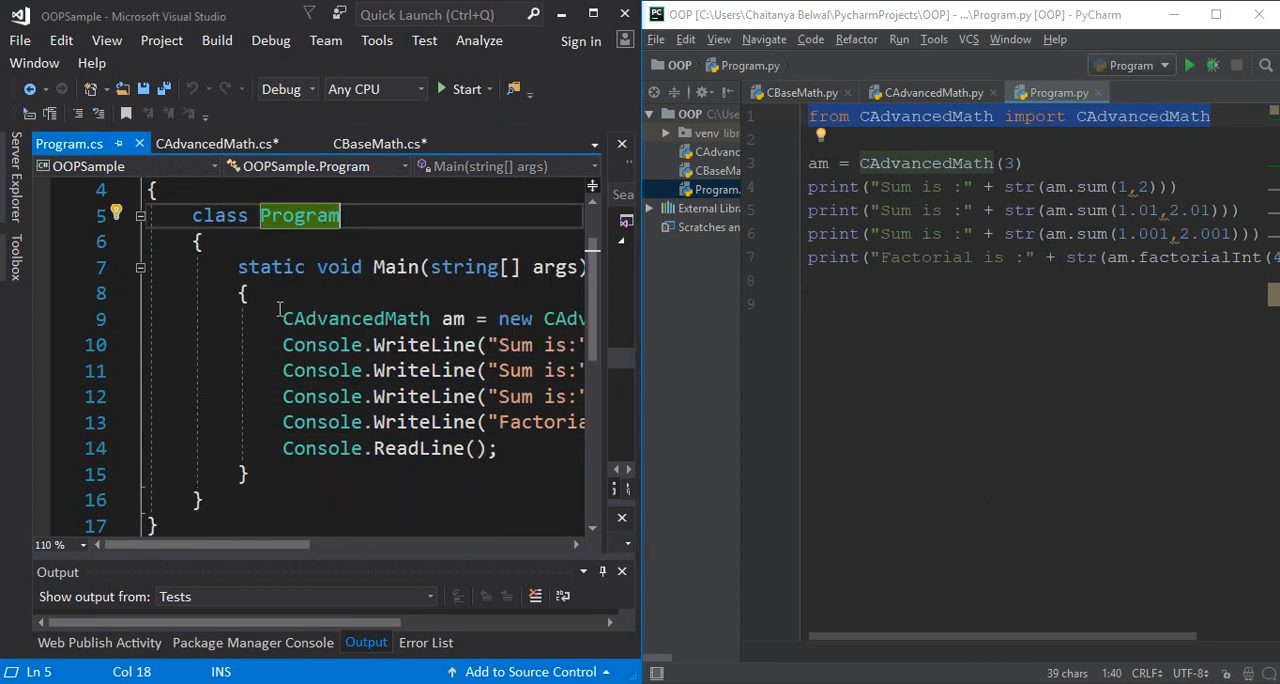
{"action": "double_click", "coordinate": [398, 267]}
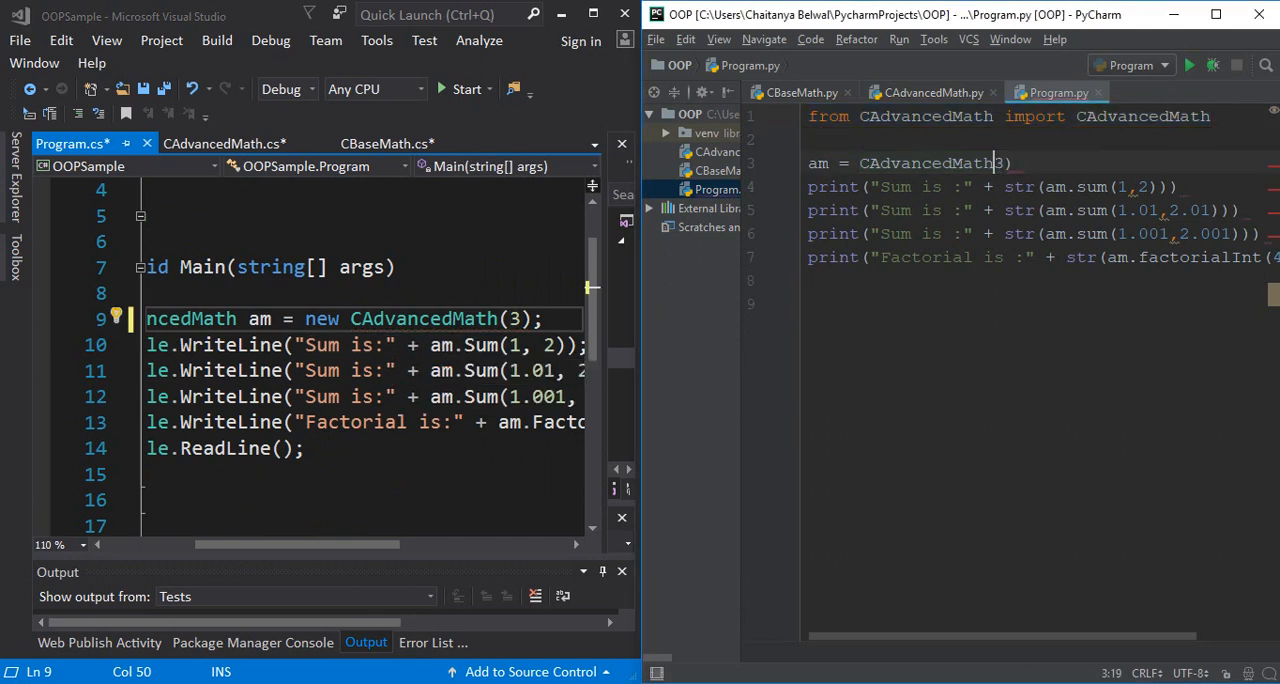
{"action": "type", "text": "("}
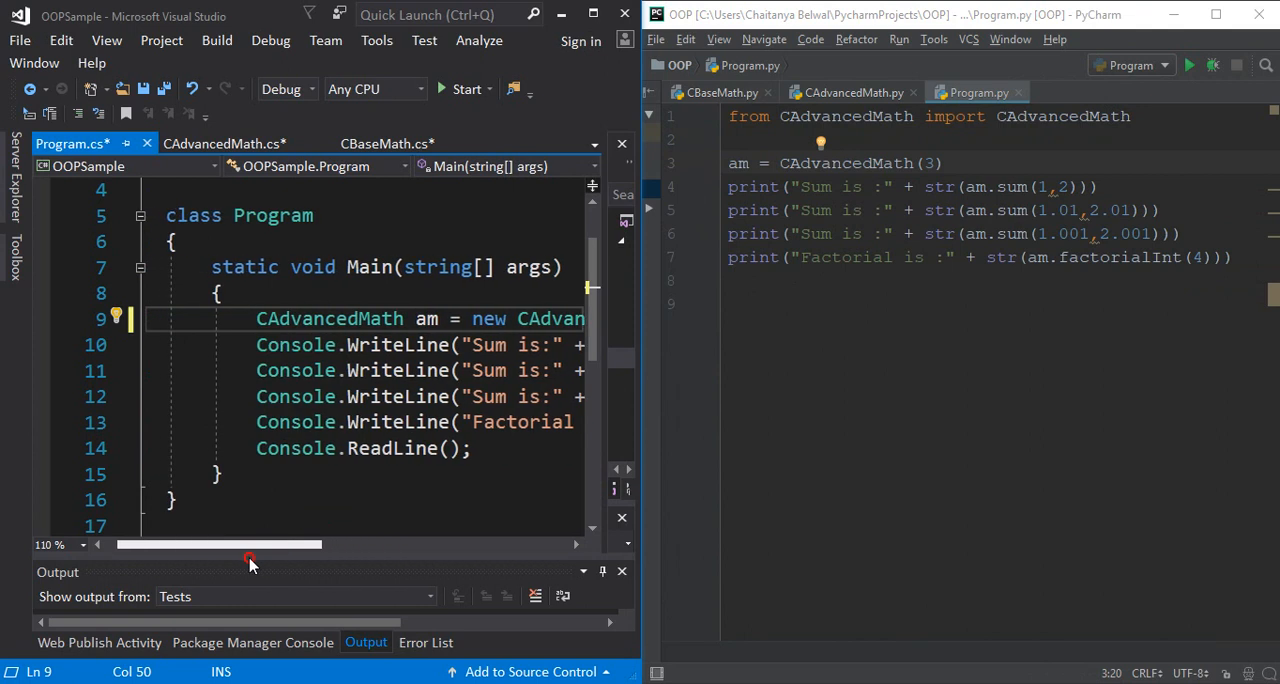
{"action": "mouse_move", "coordinate": [385, 344]}
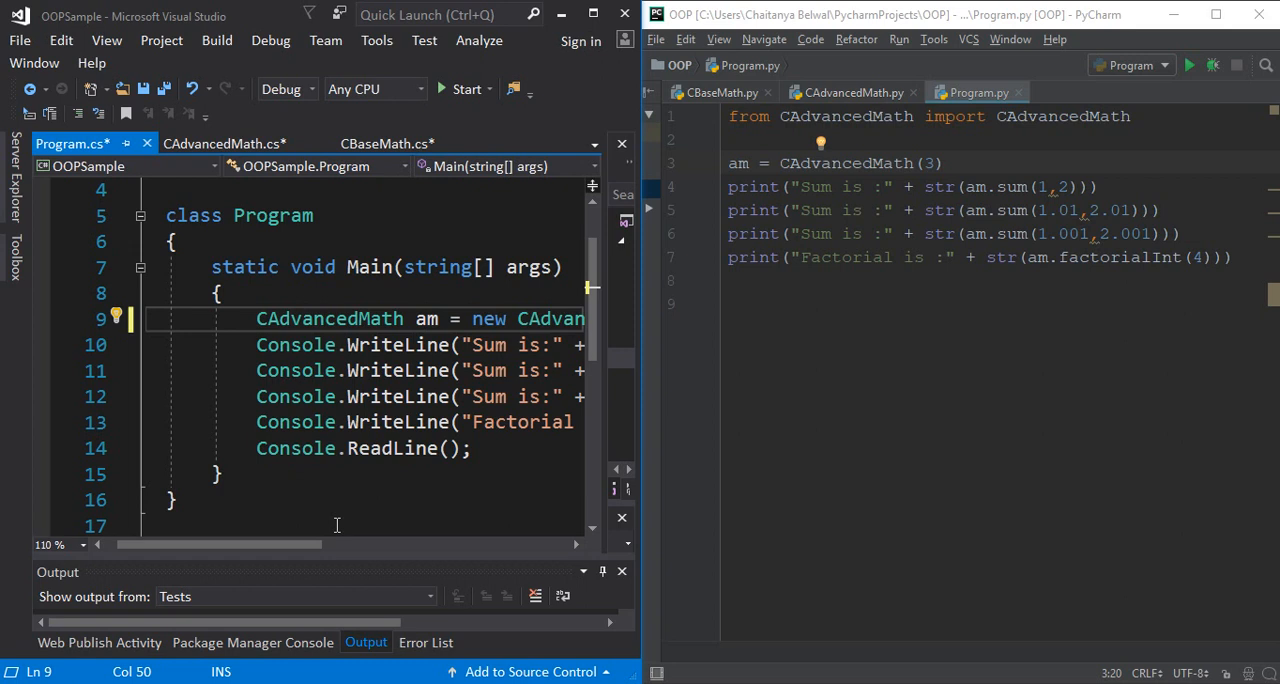
{"action": "mouse_move", "coordinate": [757, 662]}
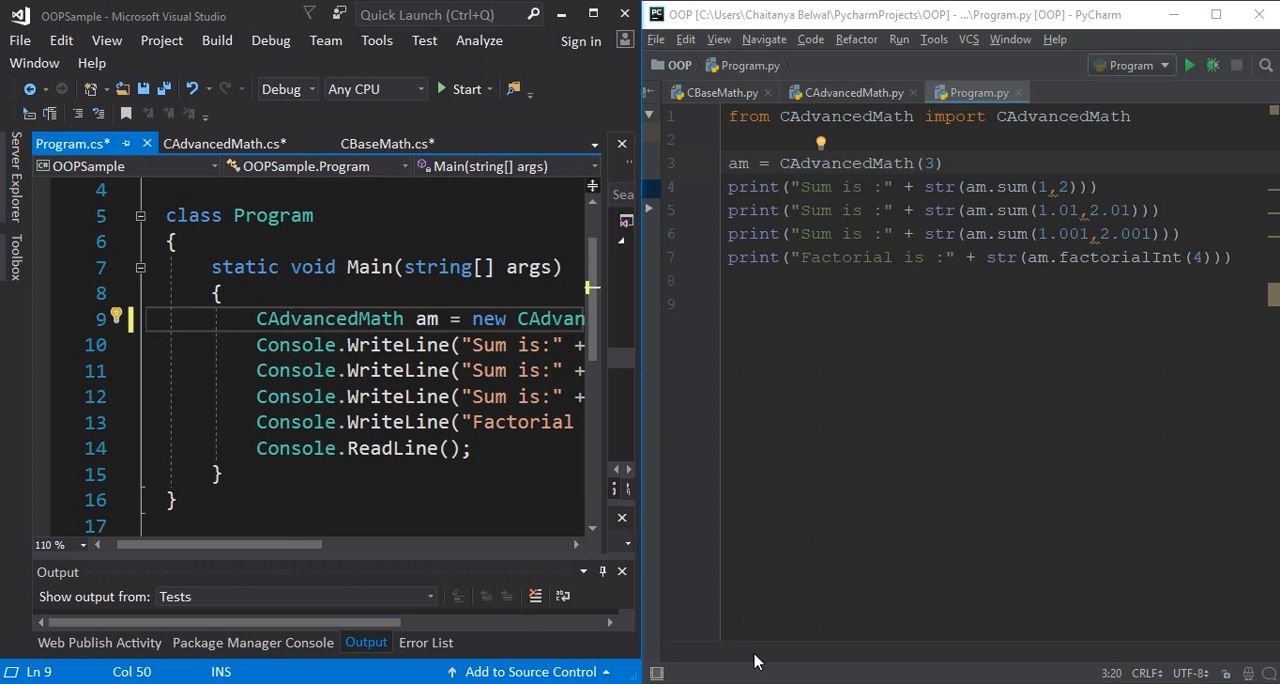